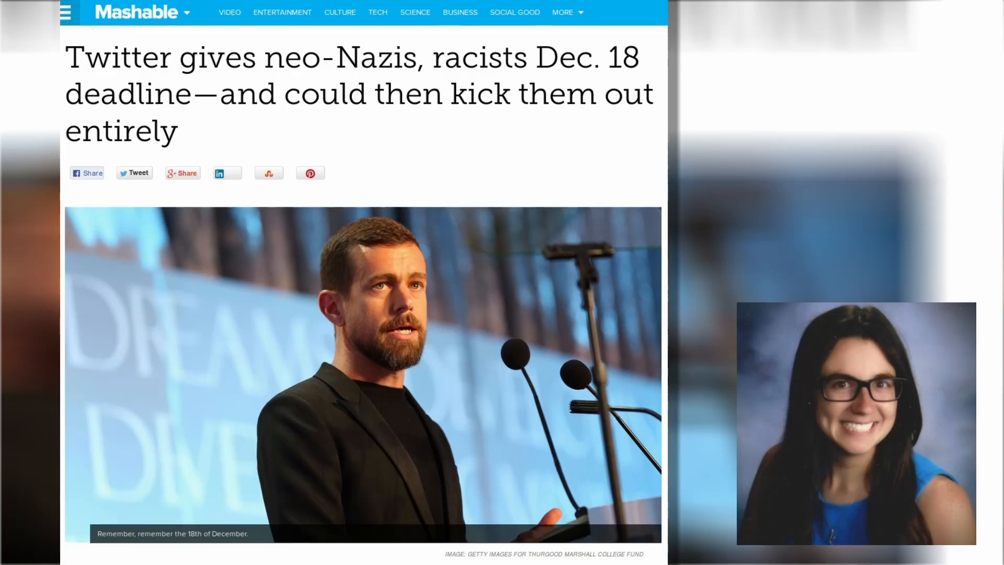
# - Scroll through the open page in Brave to review it before changing settings
pyautogui.scroll(-3)
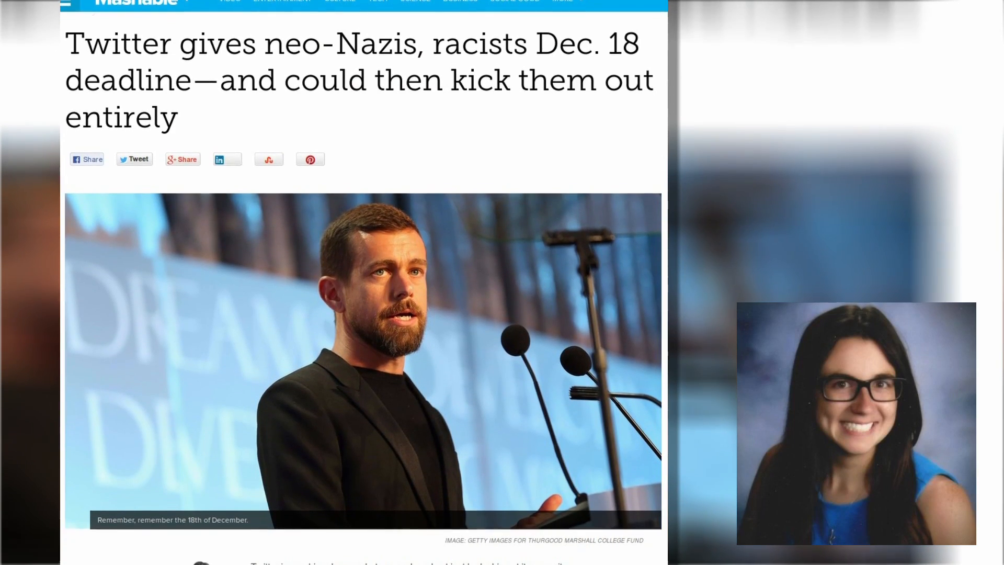
pyautogui.scroll(-3)
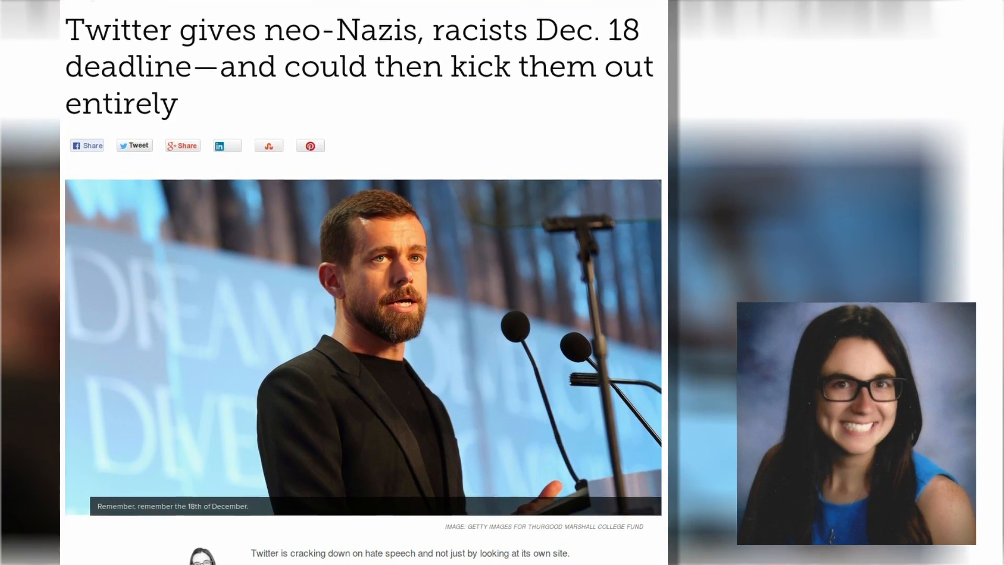
pyautogui.scroll(-3)
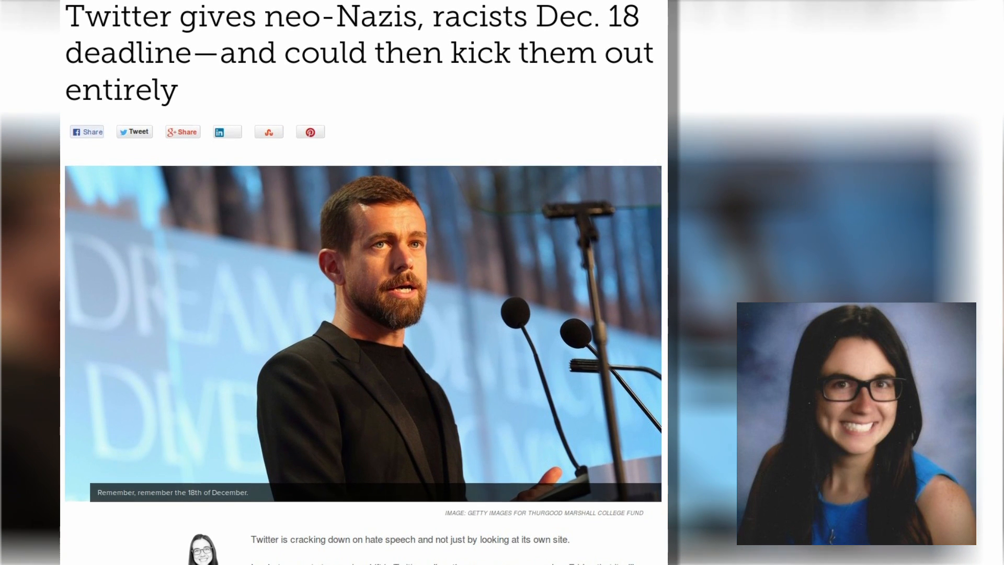
pyautogui.scroll(-3)
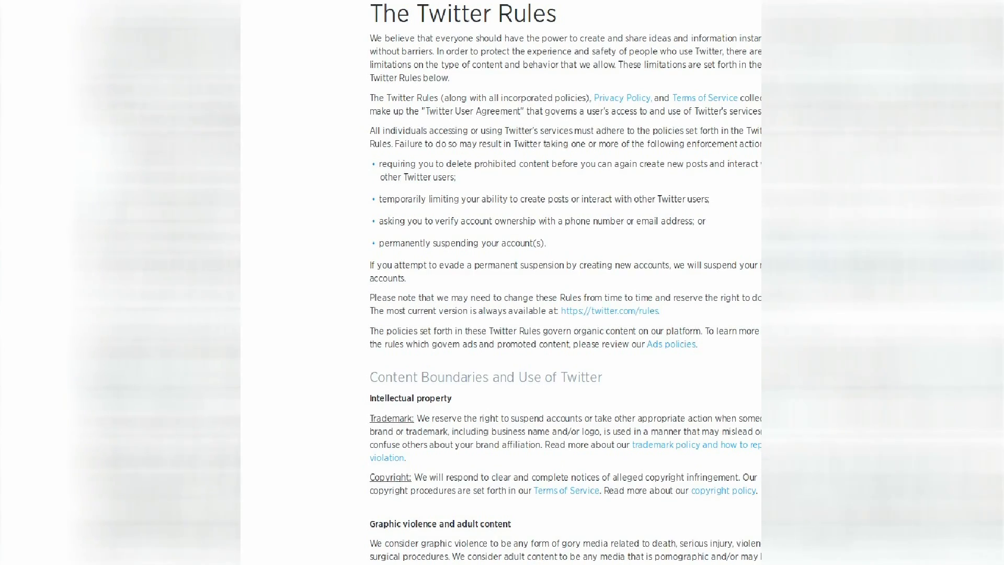
pyautogui.scroll(-3)
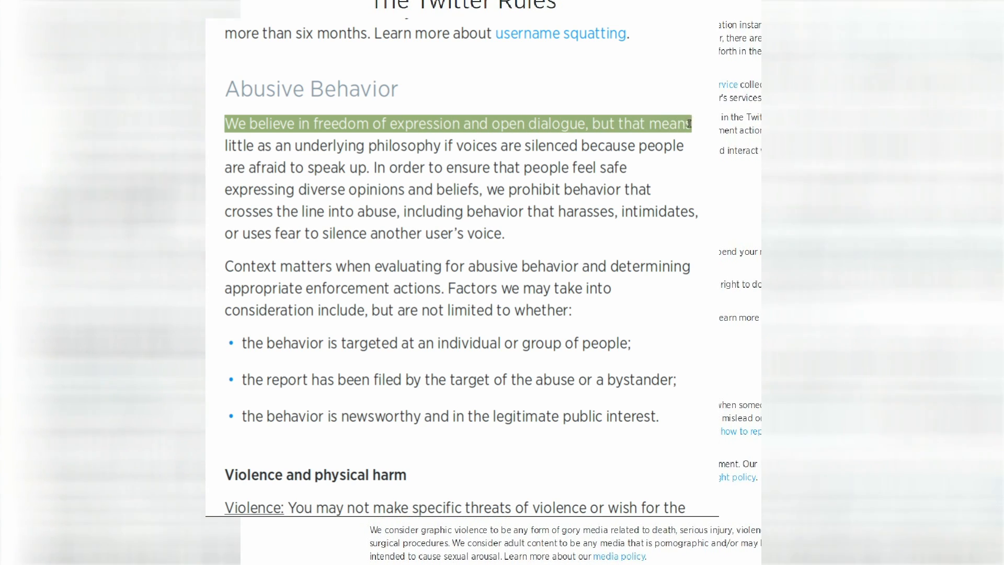
pyautogui.moveTo(691, 123); pyautogui.dragTo(325, 144)
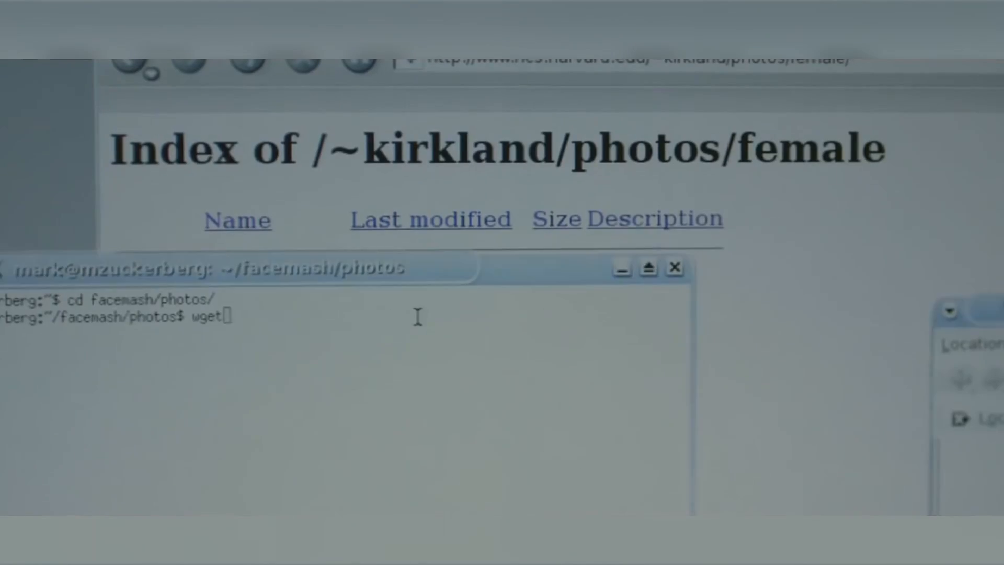
pyautogui.press('Return')
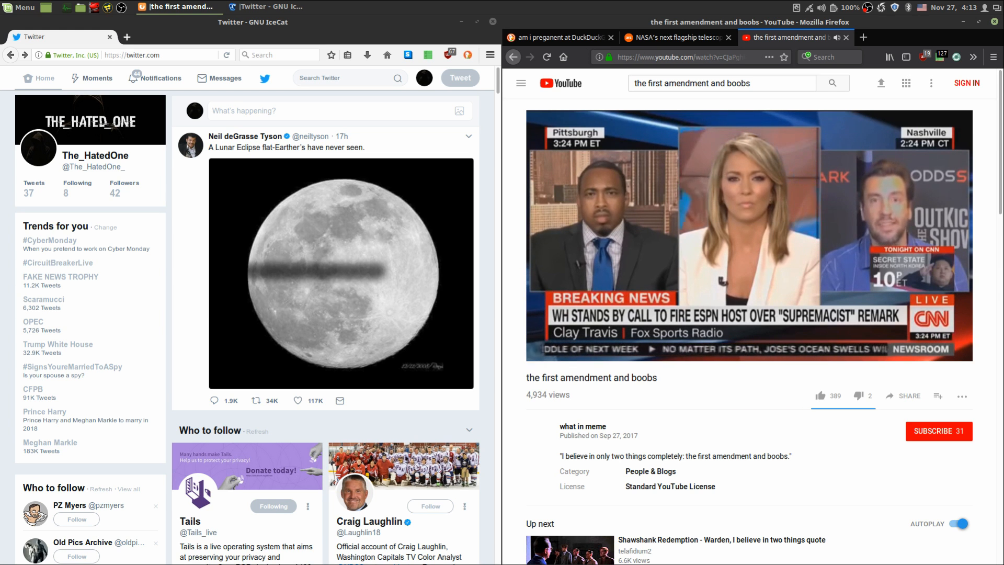
# - In Brave's Shields settings, enable fingerprinting protection and block scripts for all sites
pyautogui.click(745, 235)
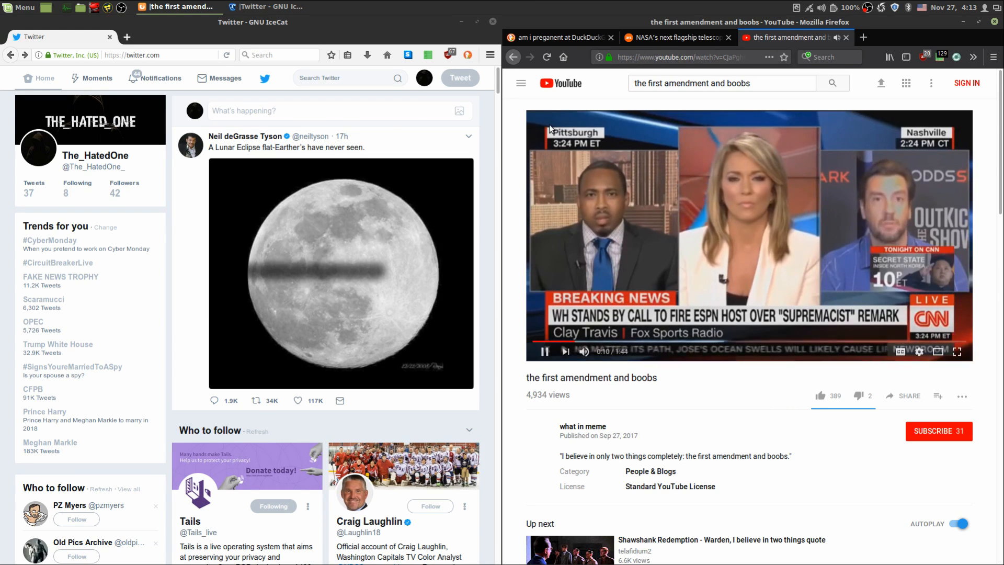
pyautogui.scroll(-3)
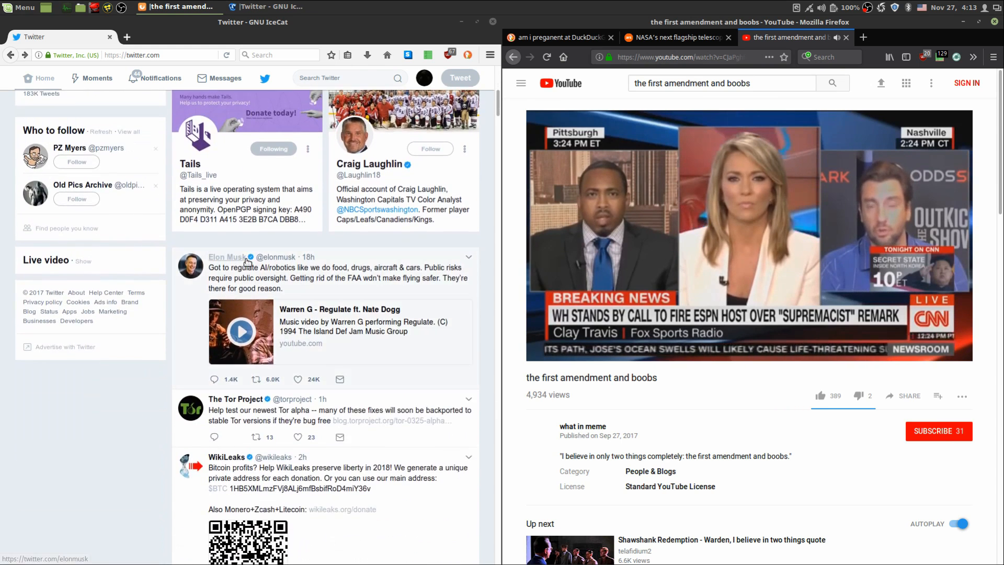
pyautogui.scroll(-3)
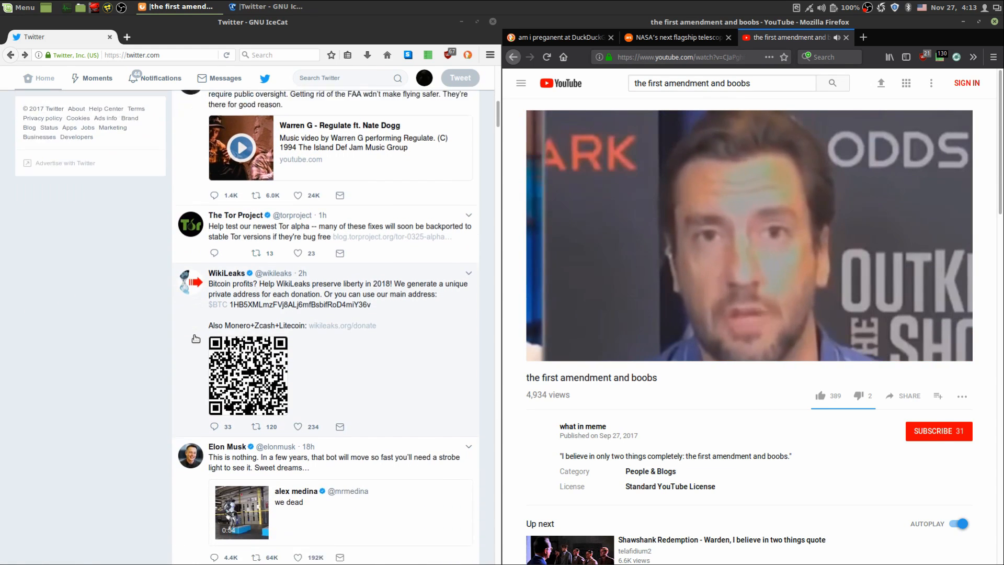
pyautogui.scroll(-3)
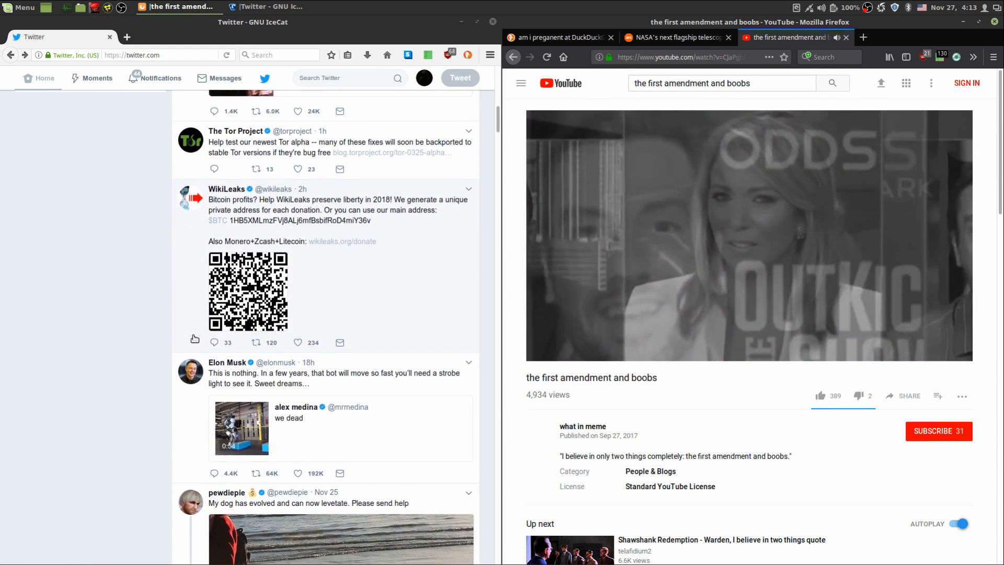
pyautogui.scroll(-3)
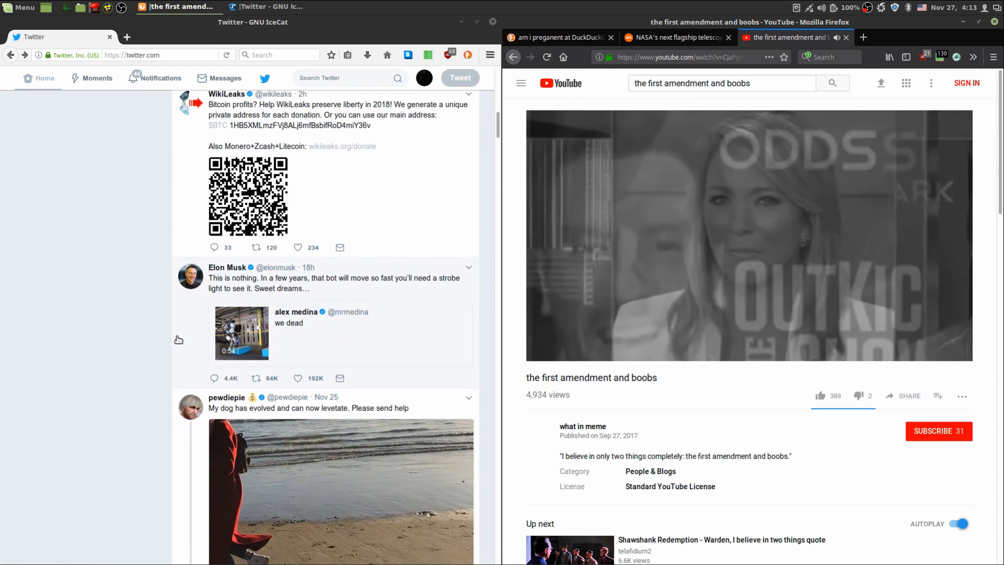
pyautogui.scroll(-3)
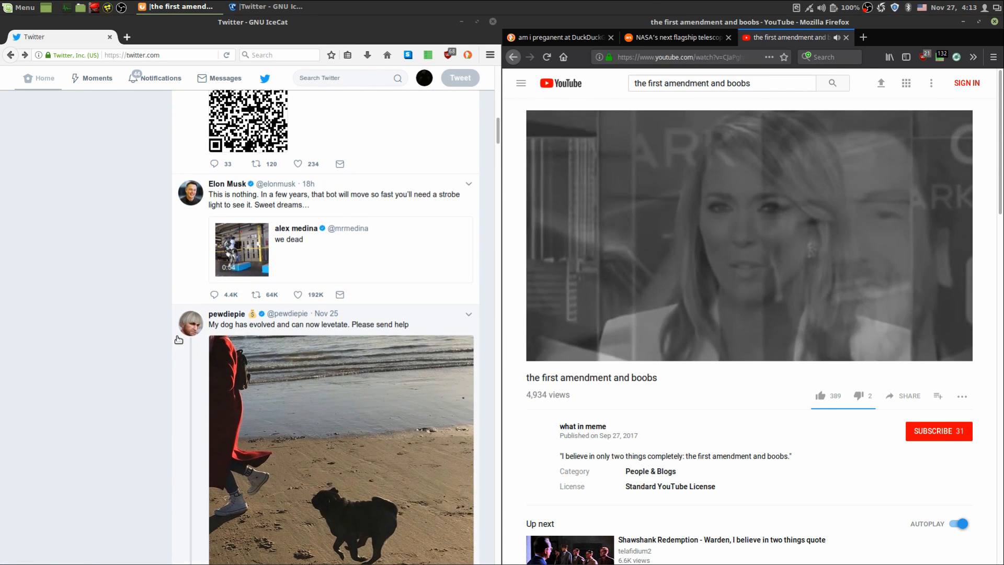
pyautogui.scroll(-3)
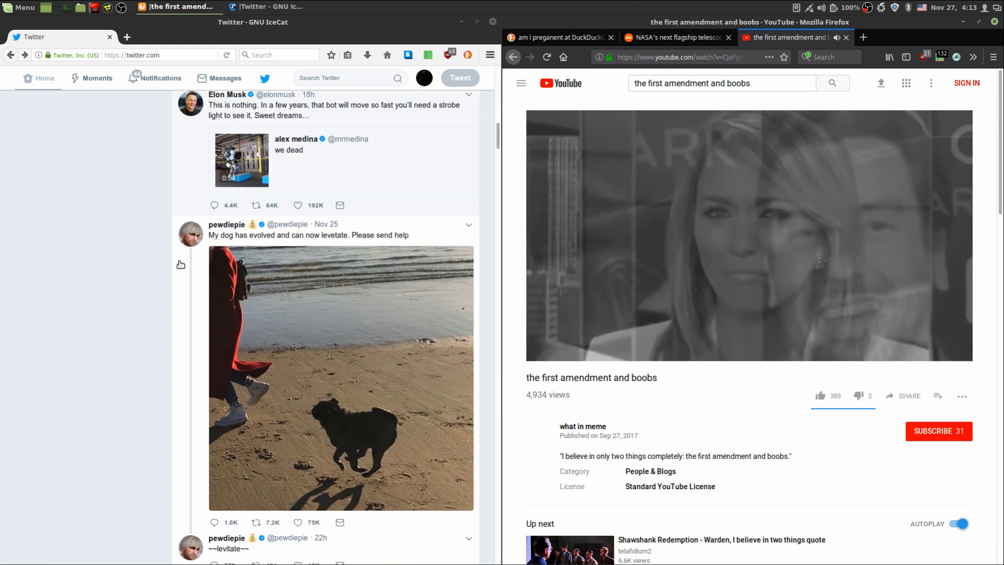
pyautogui.scroll(-3)
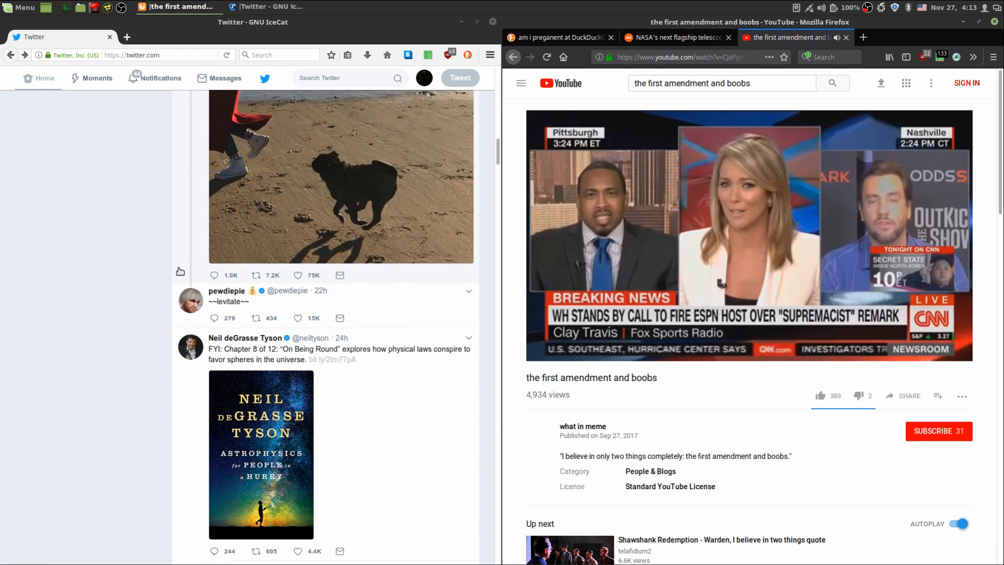
pyautogui.scroll(-3)
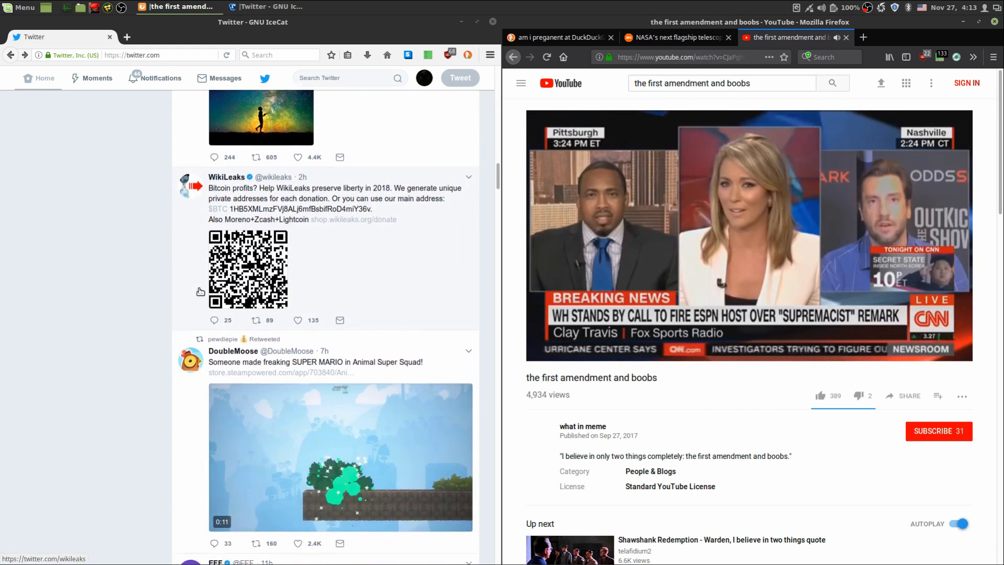
pyautogui.scroll(-3)
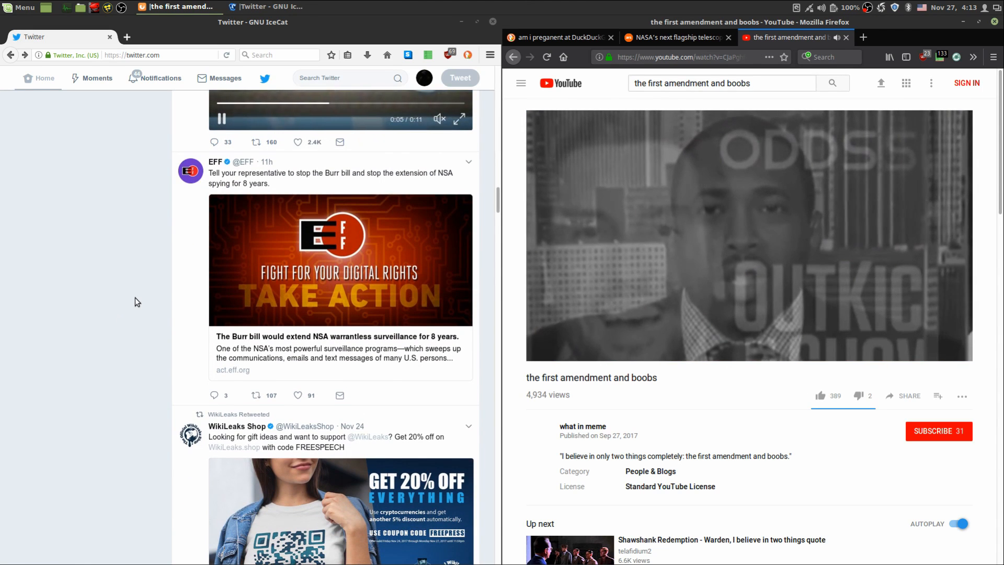
pyautogui.scroll(-3)
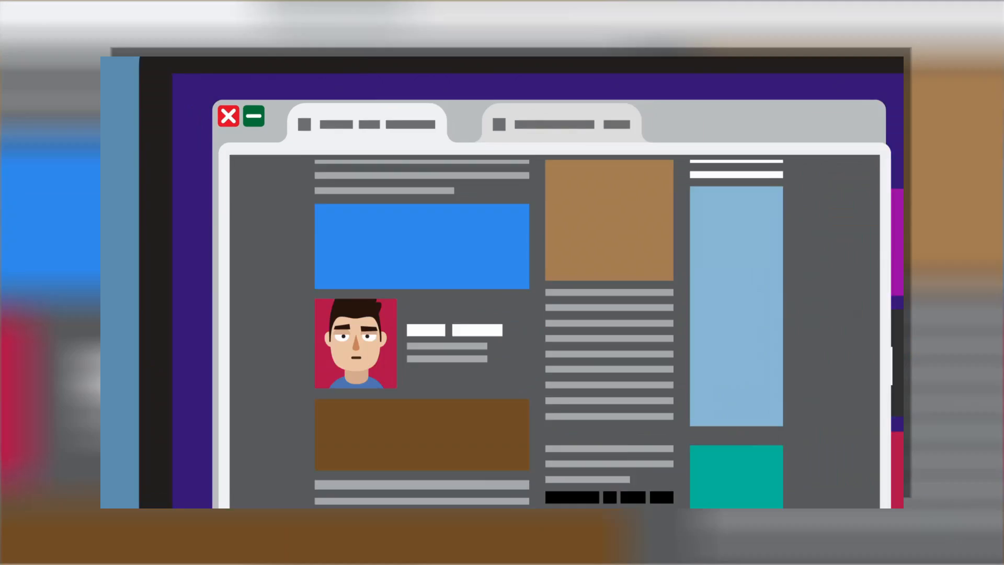
pyautogui.click(229, 116)
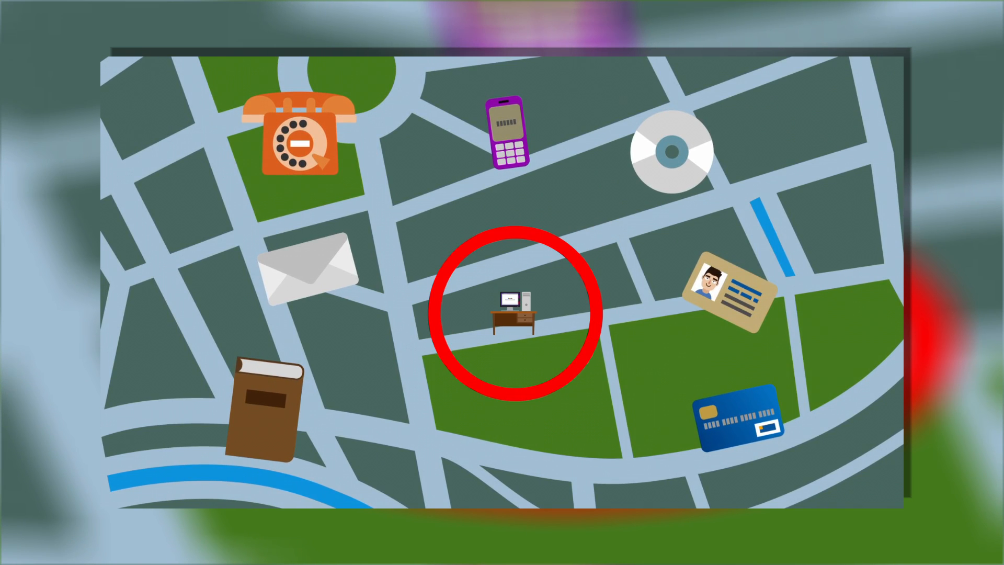
pyautogui.click(515, 315)
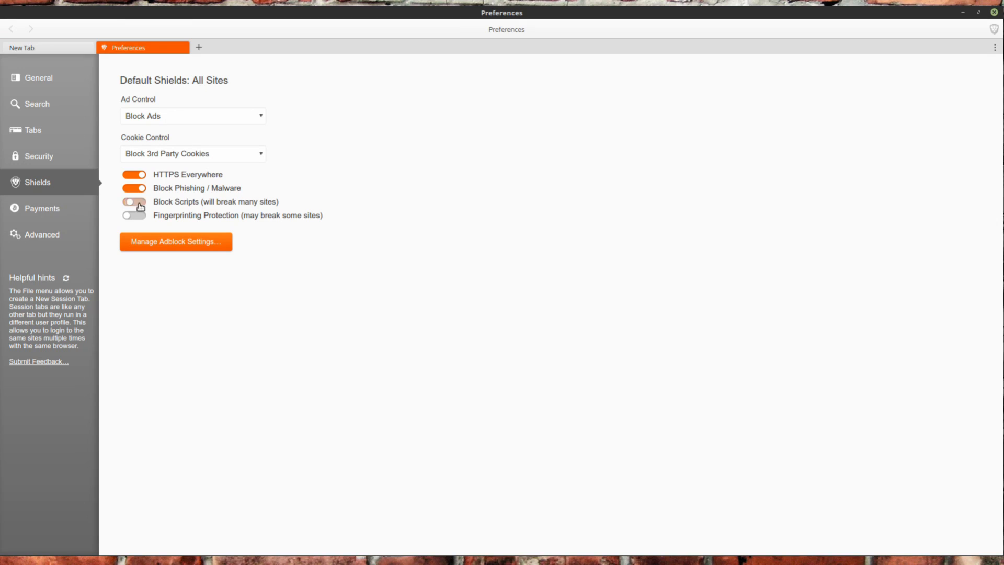
pyautogui.click(134, 201)
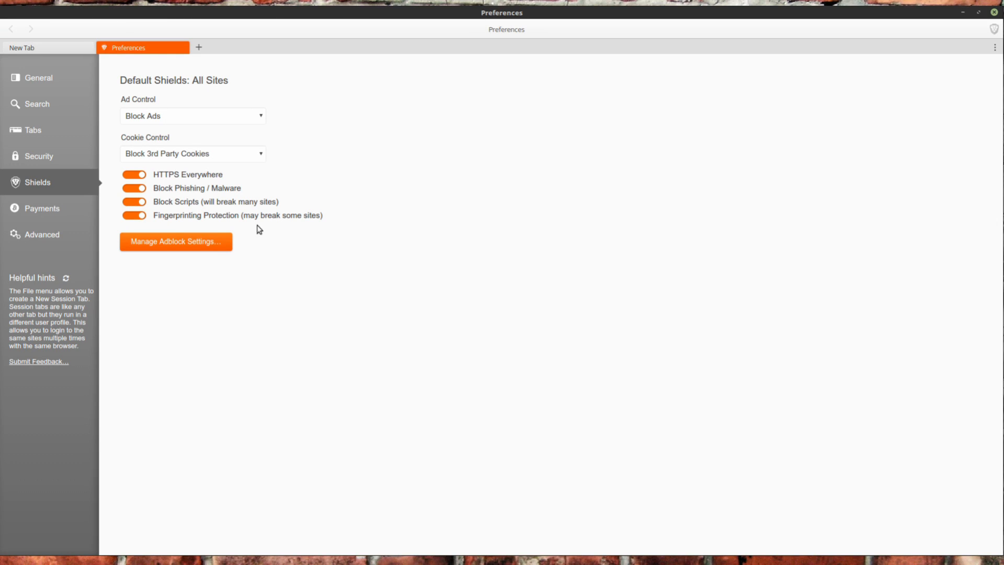
# - In Security, have Brave clear history, downloads, cache and cookies on close, with Do Not Track on
pyautogui.click(39, 79)
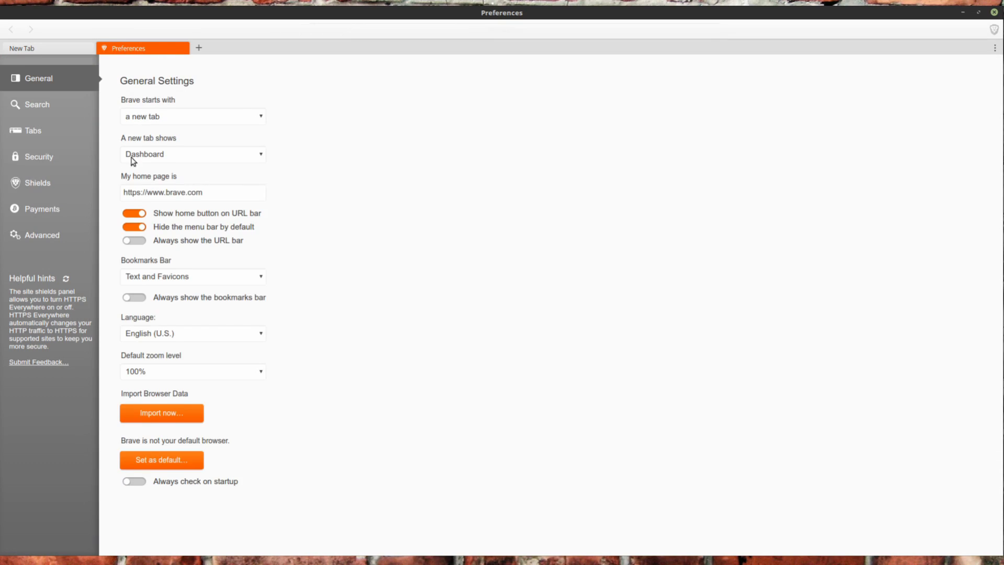
pyautogui.click(40, 155)
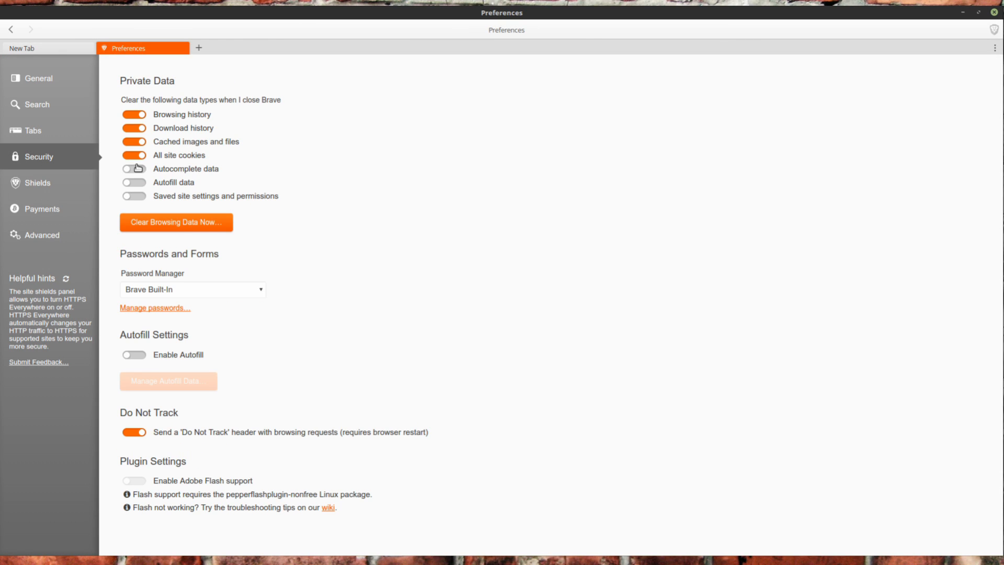
pyautogui.click(176, 222)
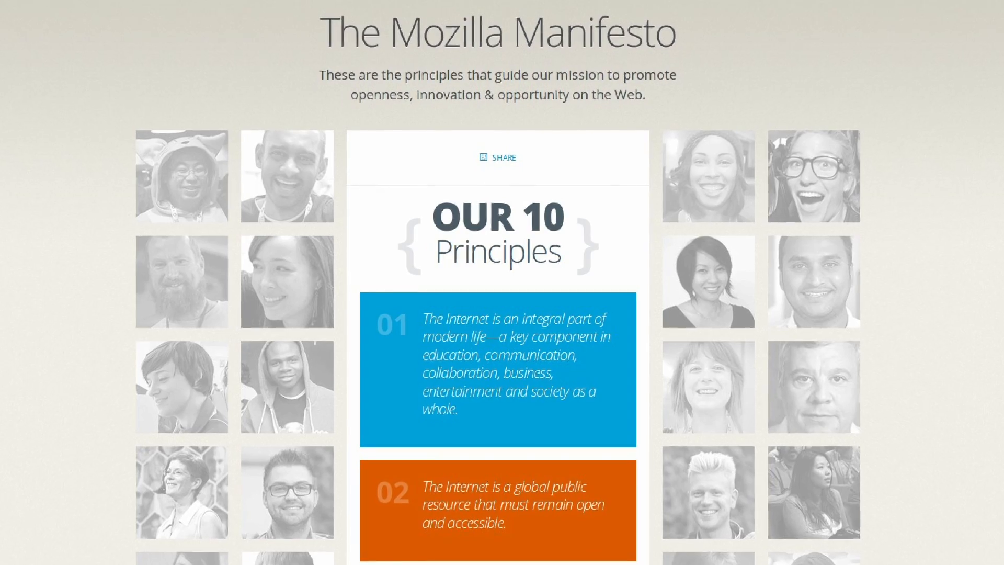
# - Scroll down the Mozilla Manifesto page to read its 10 principles
pyautogui.scroll(-3)
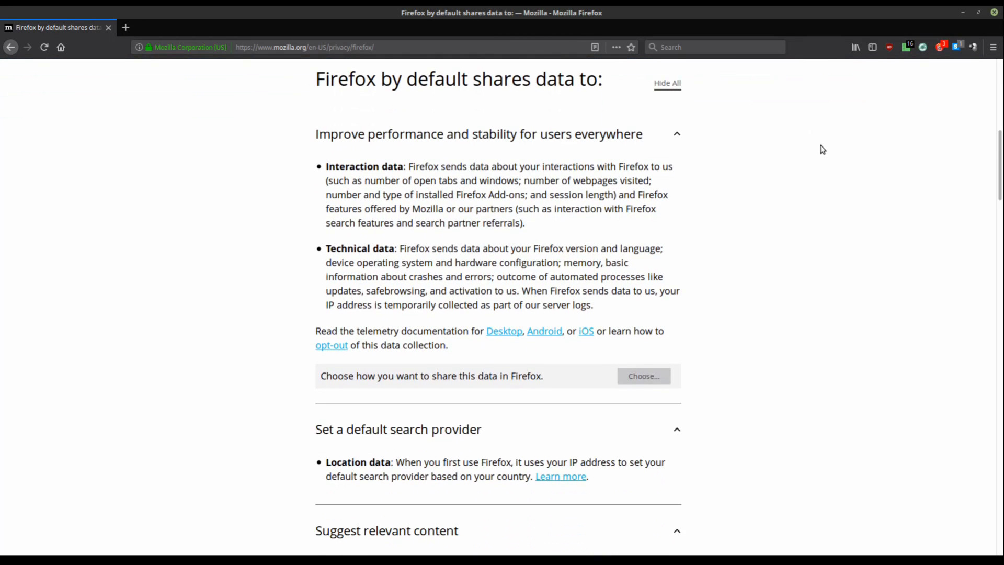
# - Scroll the Firefox privacy notice and the about:config entries to review them
pyautogui.scroll(-3)
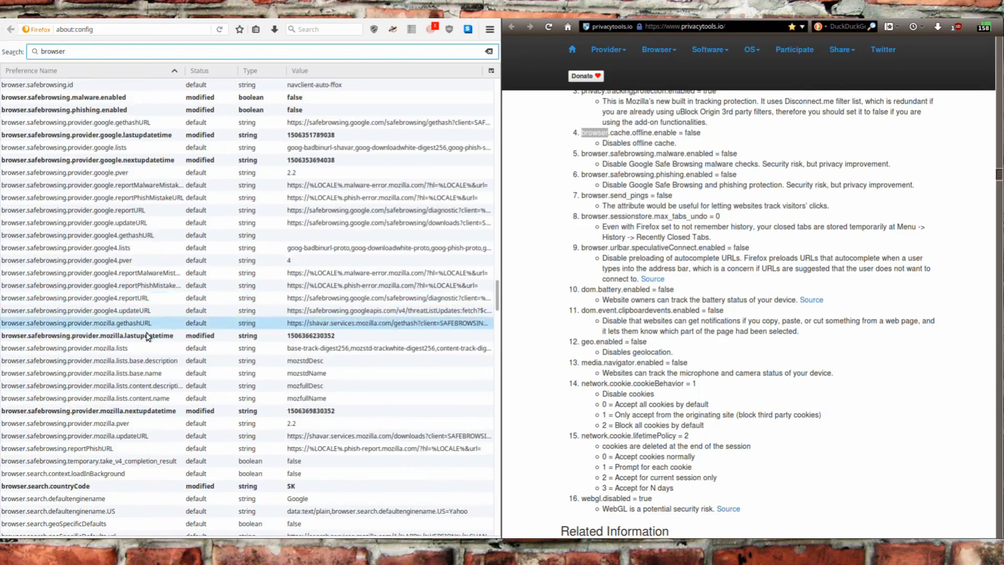
pyautogui.scroll(-3)
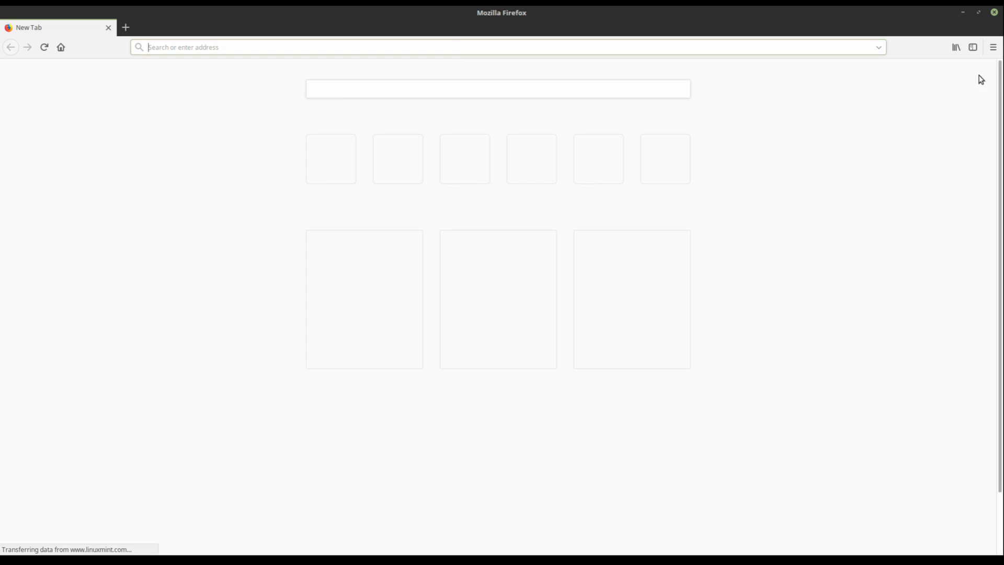
# - In Firefox Privacy & Security, stop address-bar browsing-history suggestions, then head to the Add-ons Manager
pyautogui.click(993, 47)
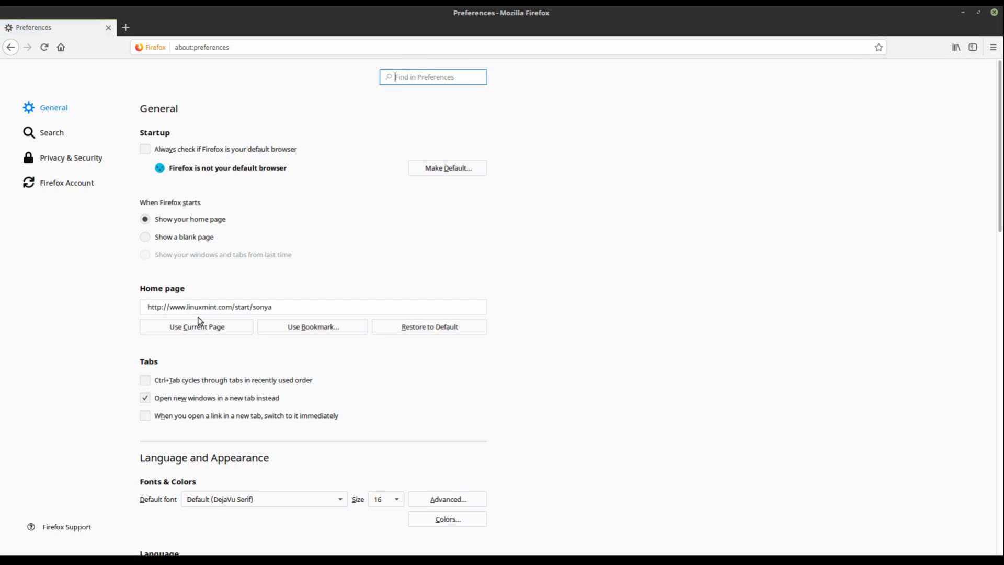
pyautogui.click(71, 158)
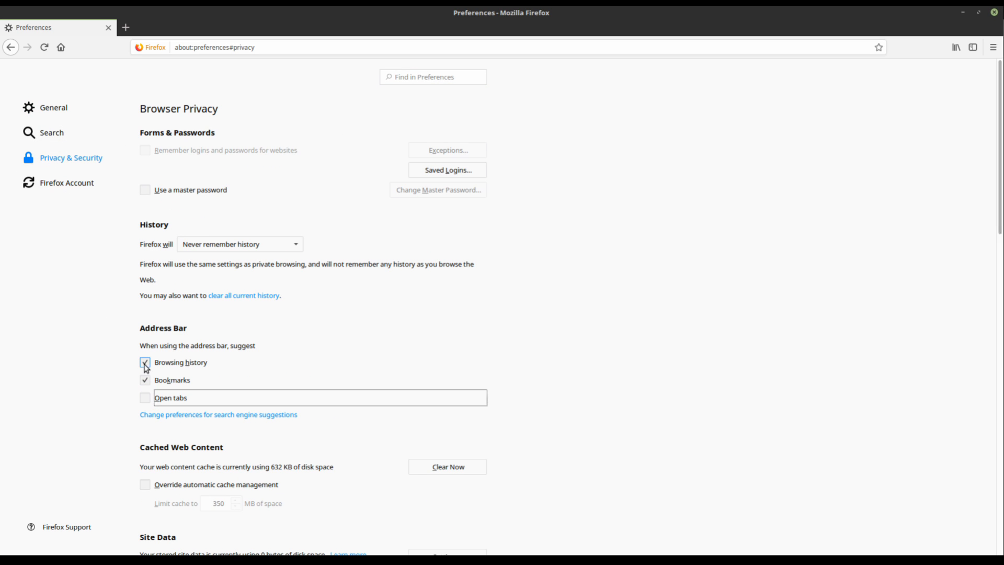
pyautogui.click(144, 363)
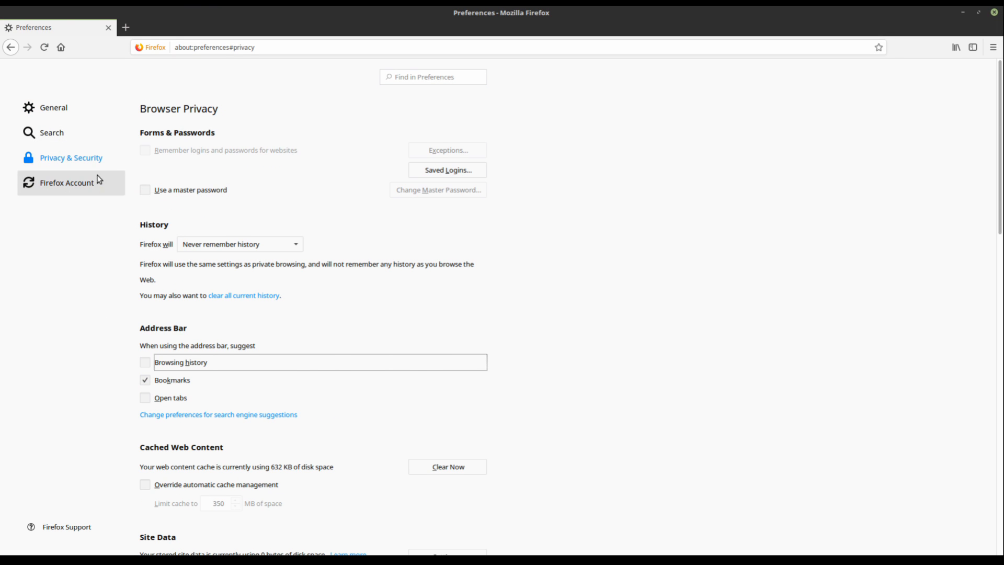
pyautogui.click(53, 107)
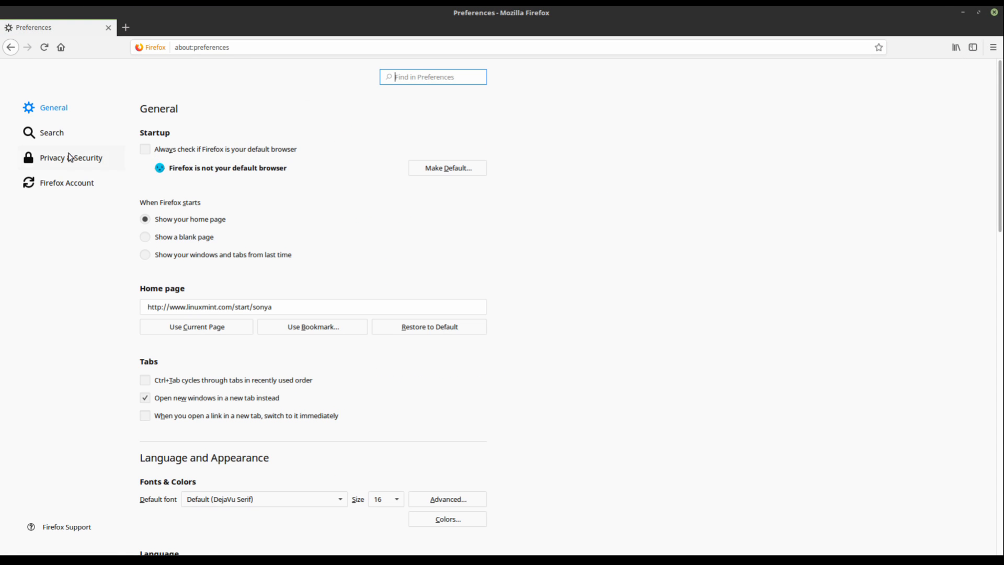
pyautogui.click(71, 158)
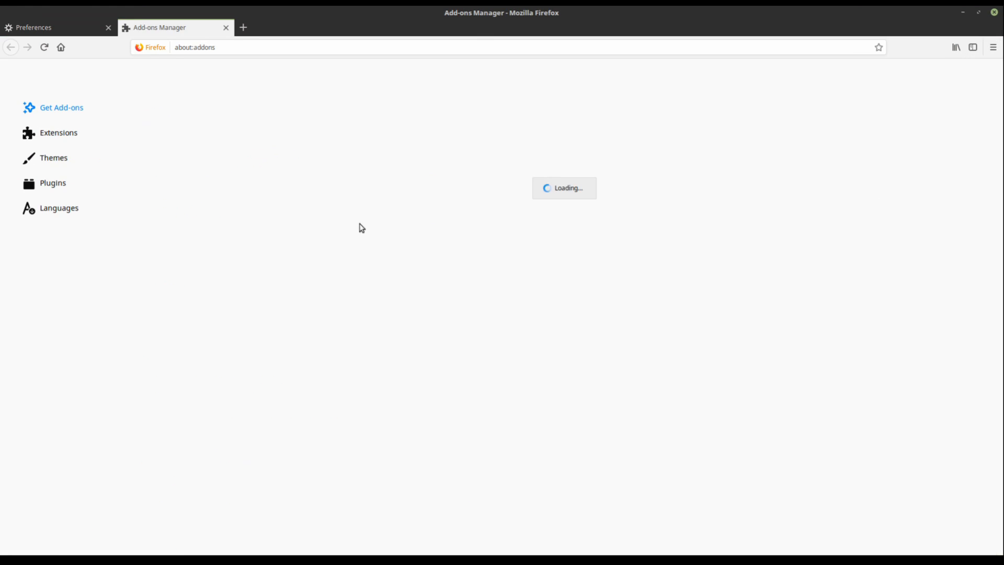
# - Install uBlock Origin, HTTPS Everywhere and uMatrix from addons.mozilla.org and confirm
pyautogui.click(537, 273)
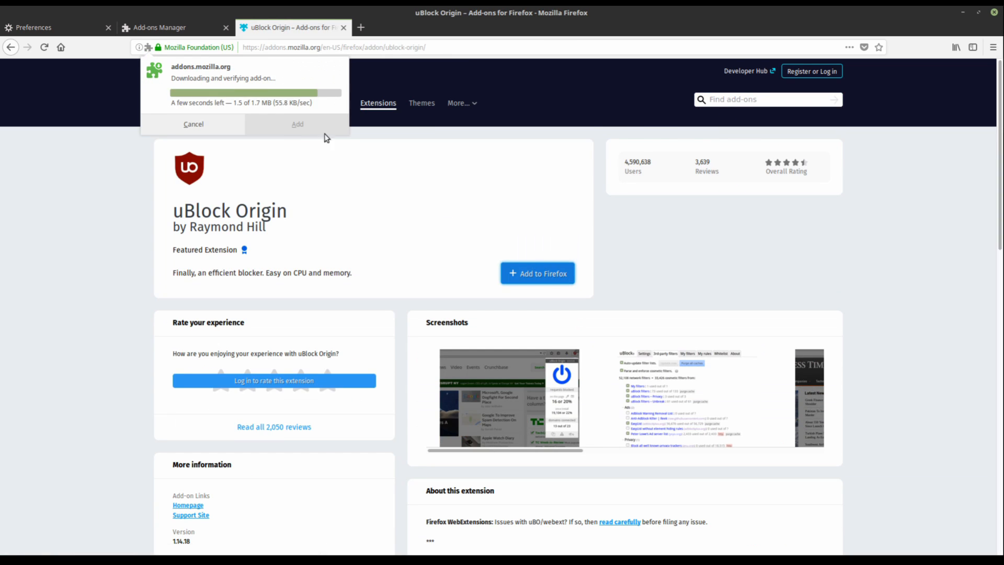
pyautogui.write('decentral')
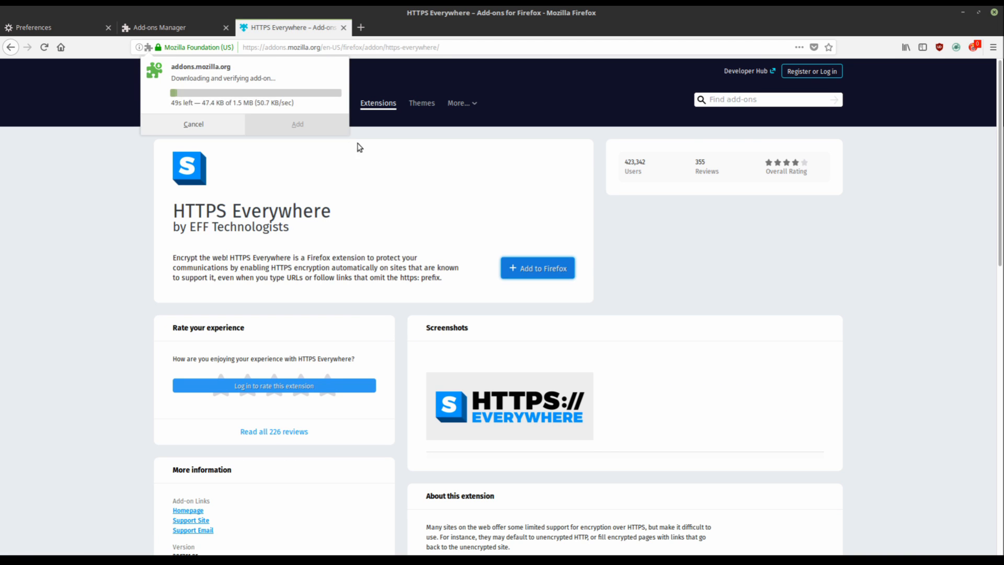
pyautogui.write('umatrix')
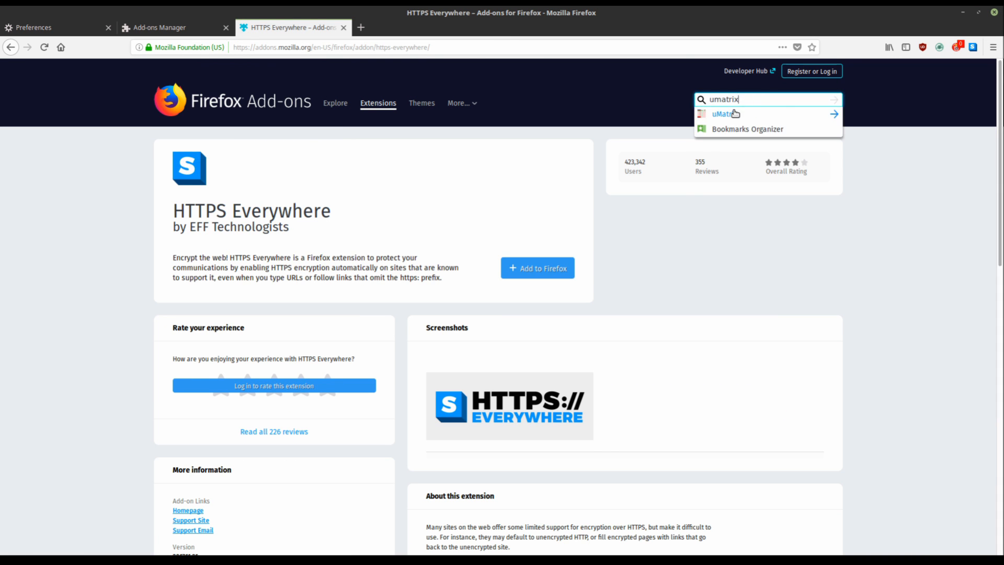
pyautogui.click(723, 114)
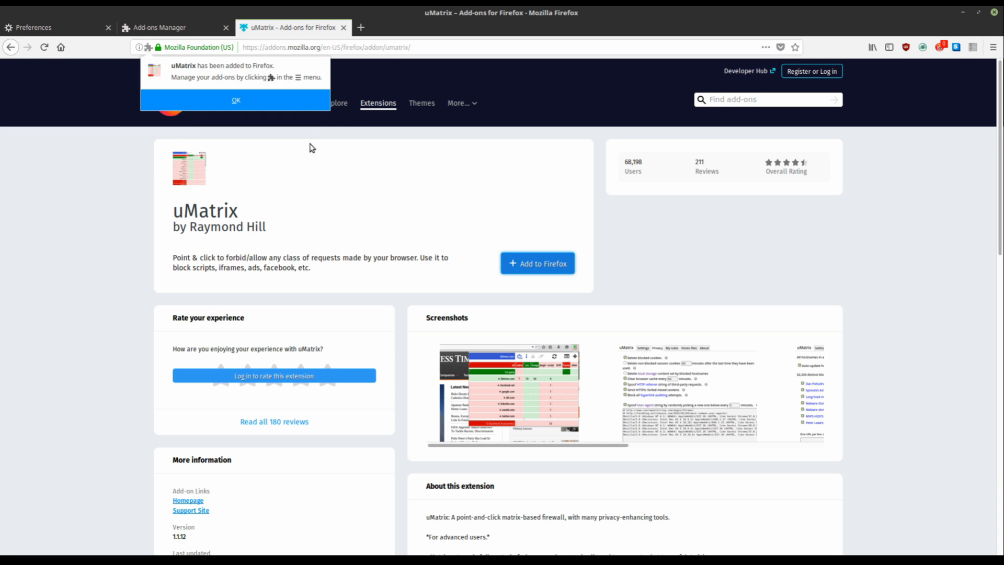
pyautogui.click(236, 101)
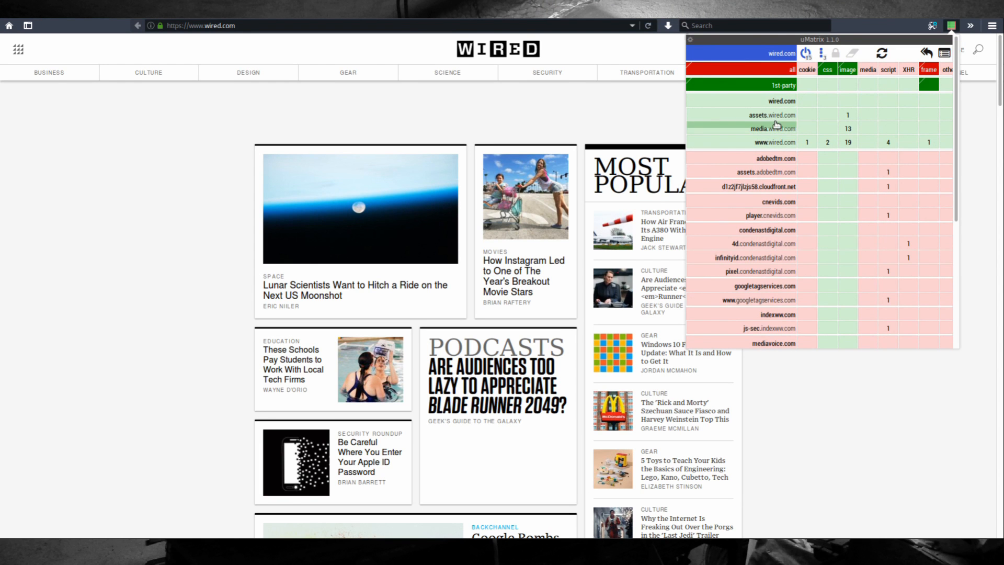
pyautogui.moveTo(755, 118)
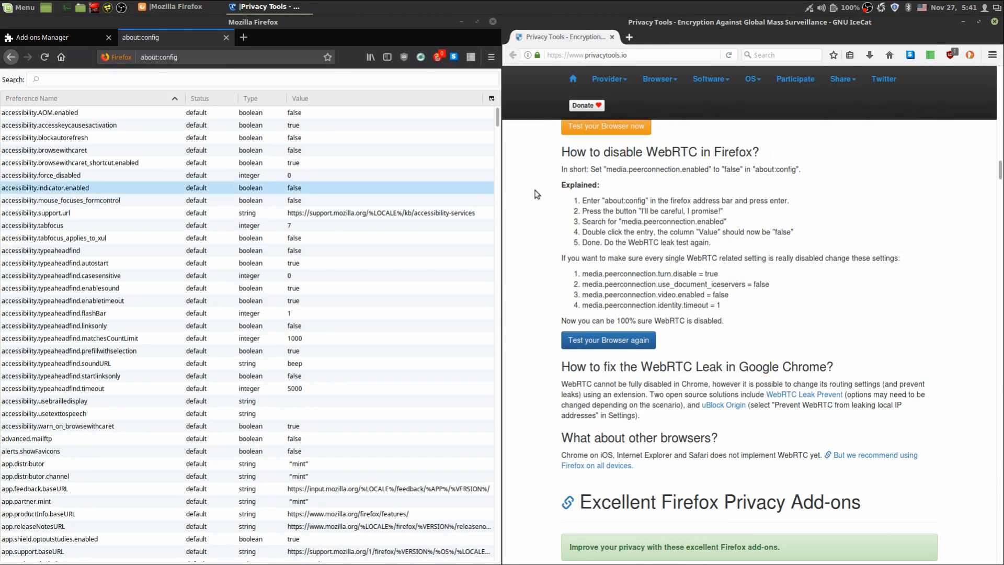
# - In about:config, disable the media.peerconnection WebRTC prefs, set identity.timeout to 1, and look up privacy.firstparty and resistFingerprinting
pyautogui.write('media.peerconnection.enabled')
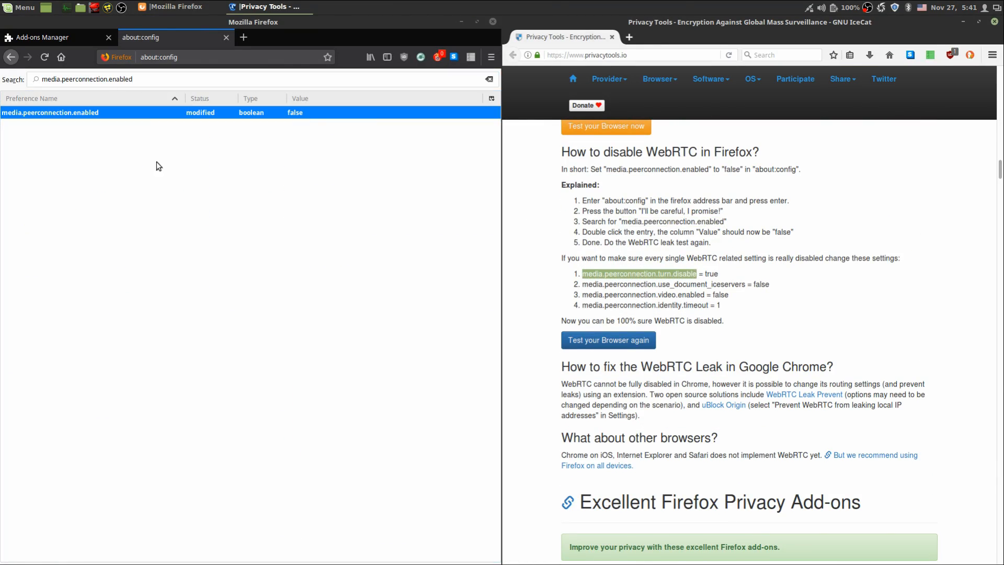
pyautogui.write('media.peerconnection.use_document_iceservers')
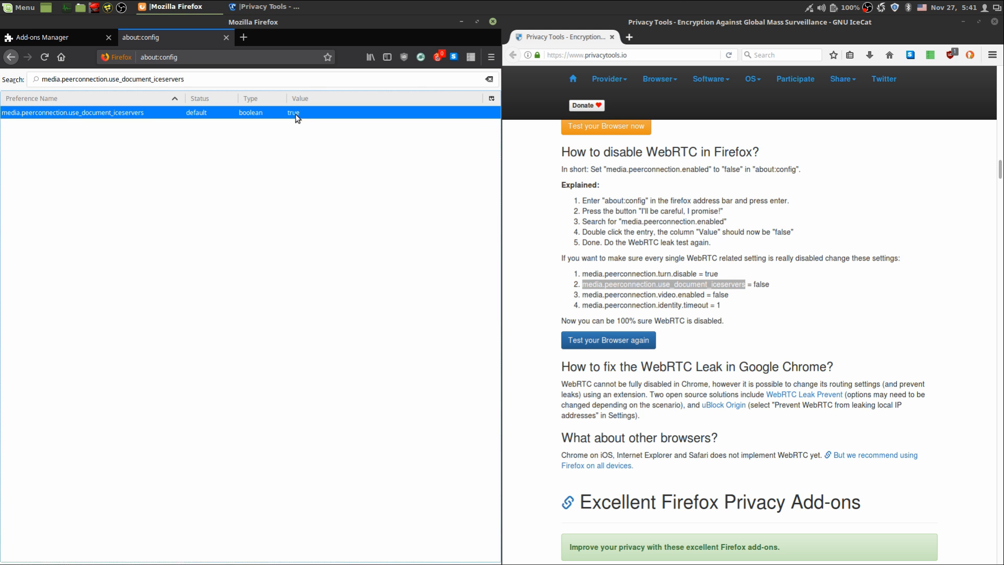
pyautogui.write('media.peerconnection.video.enable')
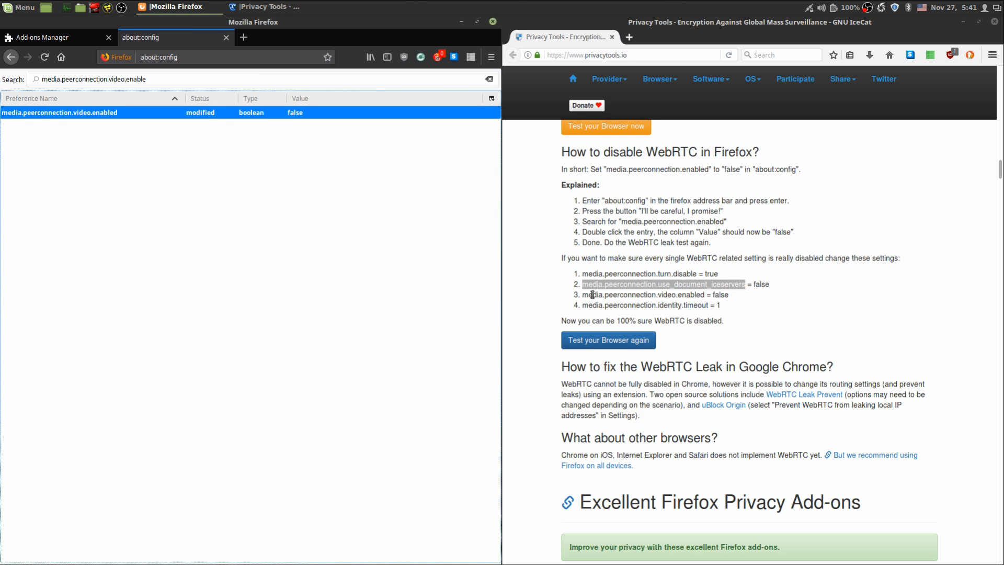
pyautogui.doubleClick(63, 124)
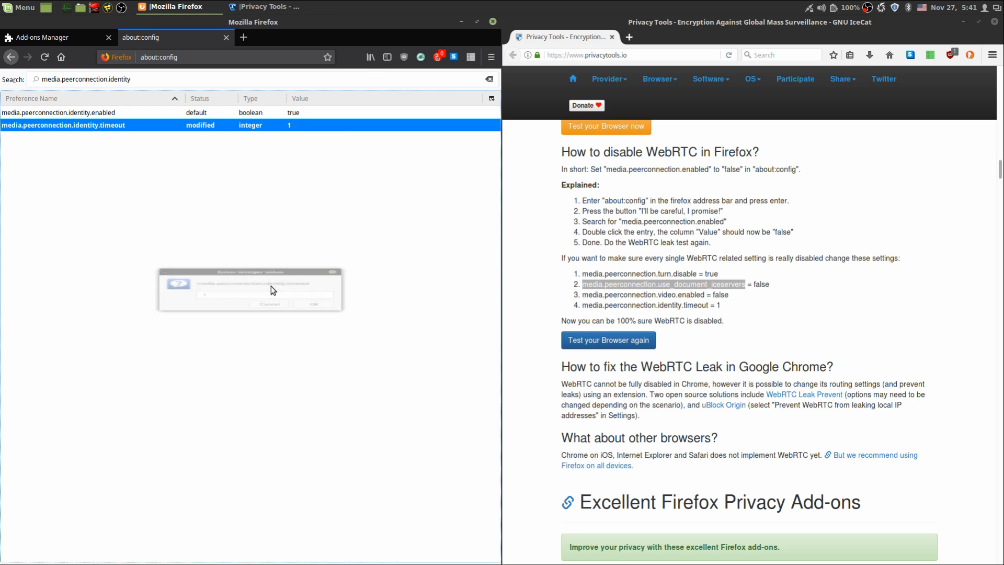
pyautogui.write('privacy.firstpar')
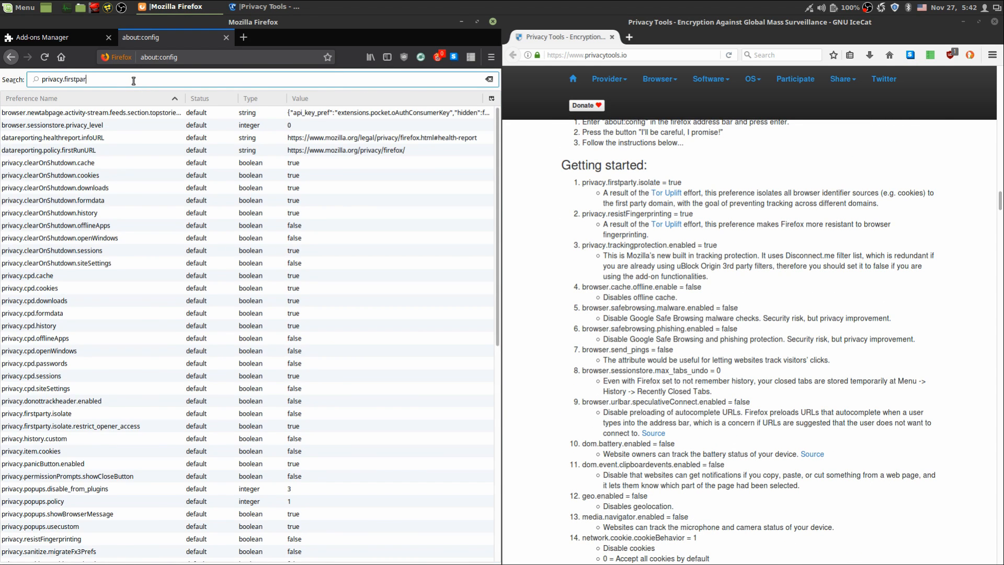
pyautogui.write('privacy.resist.finger')
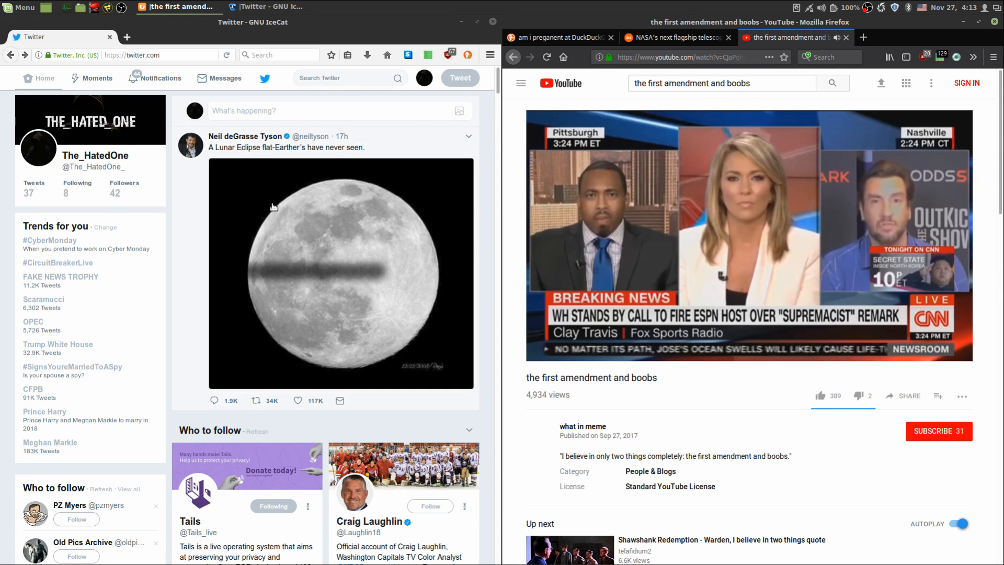
# - Scroll down the Twitter timeline in the IceCat window
pyautogui.scroll(-3)
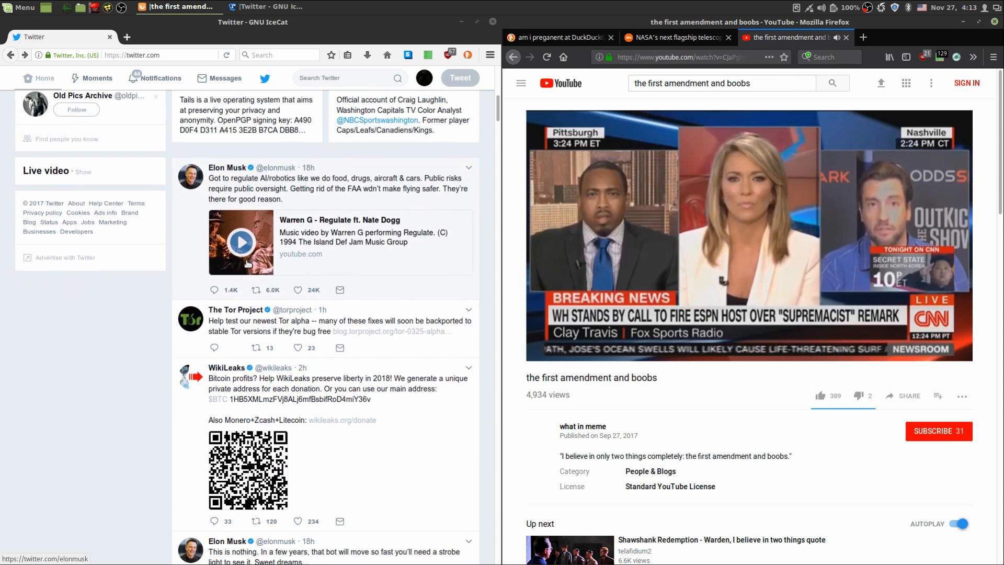
pyautogui.scroll(-3)
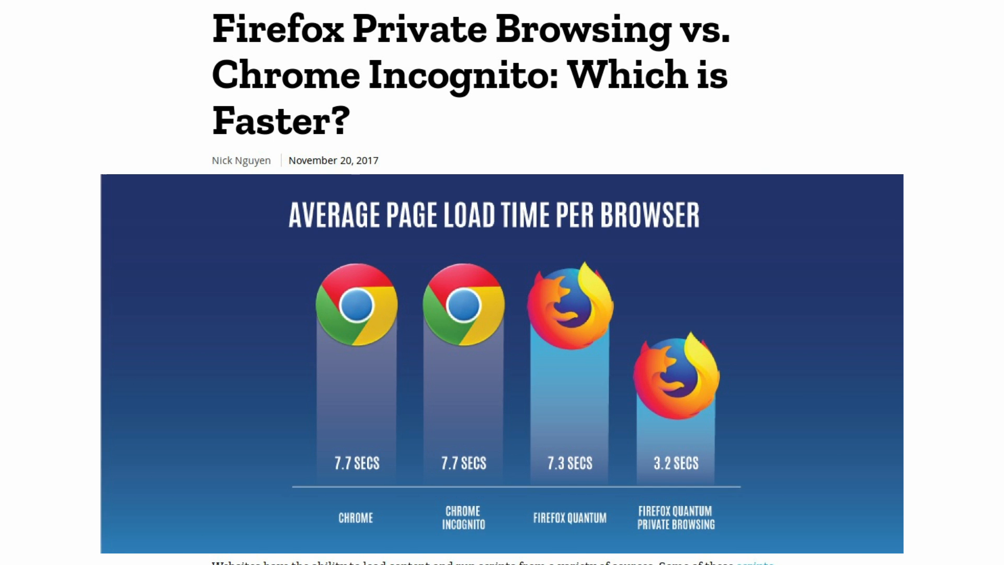
# - Search DuckDuckGo for the James Madison quote and view its image results, which safe search blocks
pyautogui.write('only the hypocritical hate perky tits james madison')
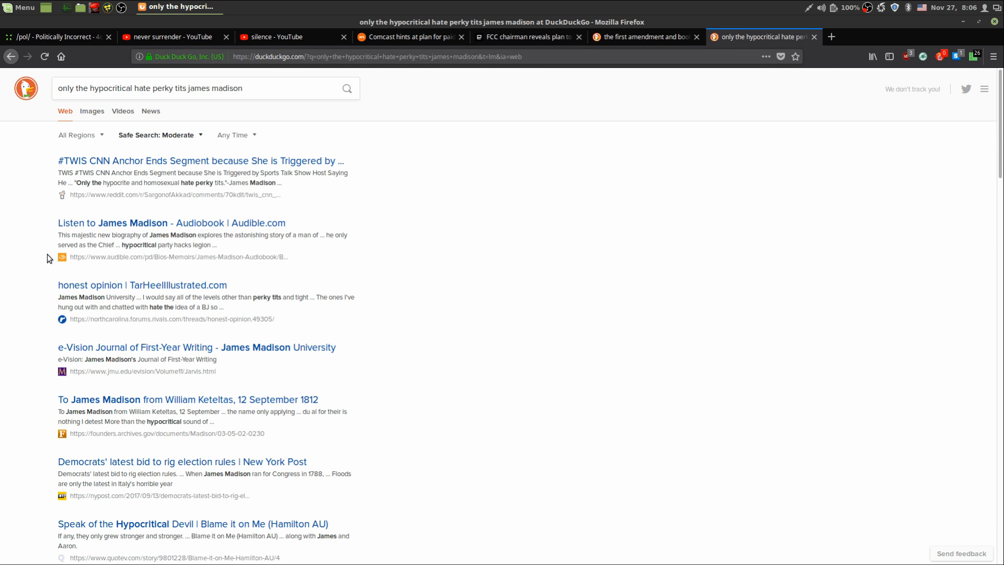
pyautogui.click(92, 111)
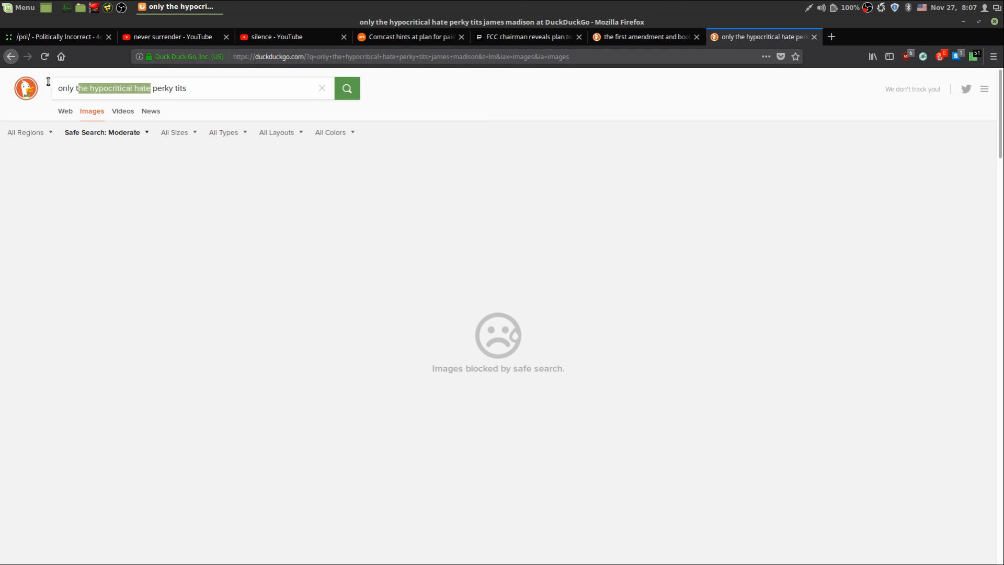
pyautogui.click(346, 88)
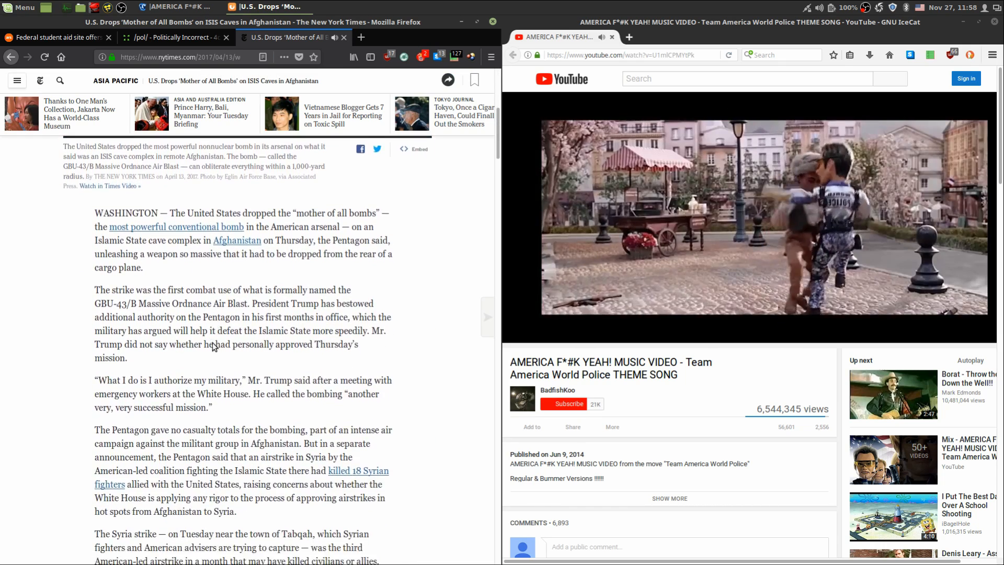
pyautogui.scroll(-3)
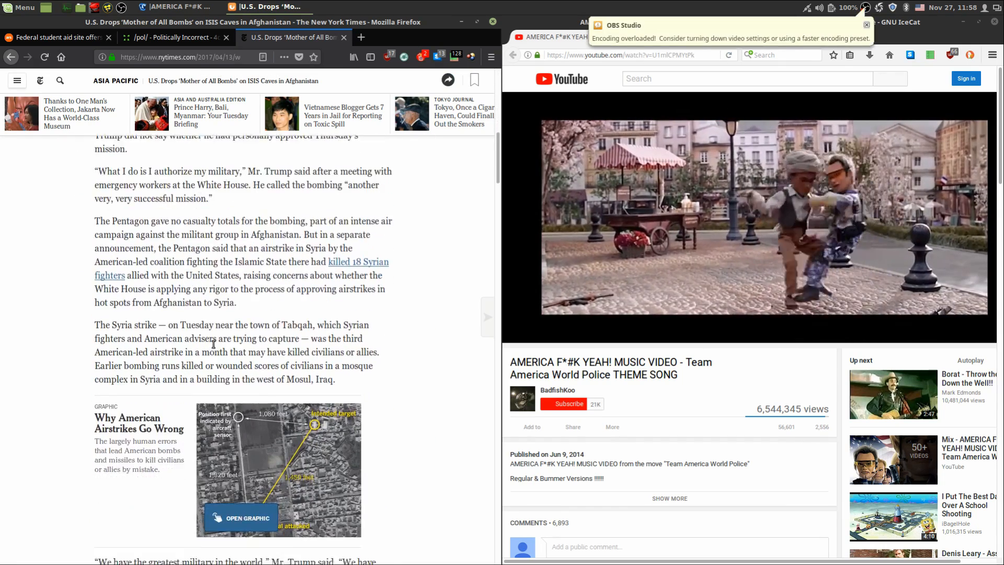
pyautogui.scroll(-3)
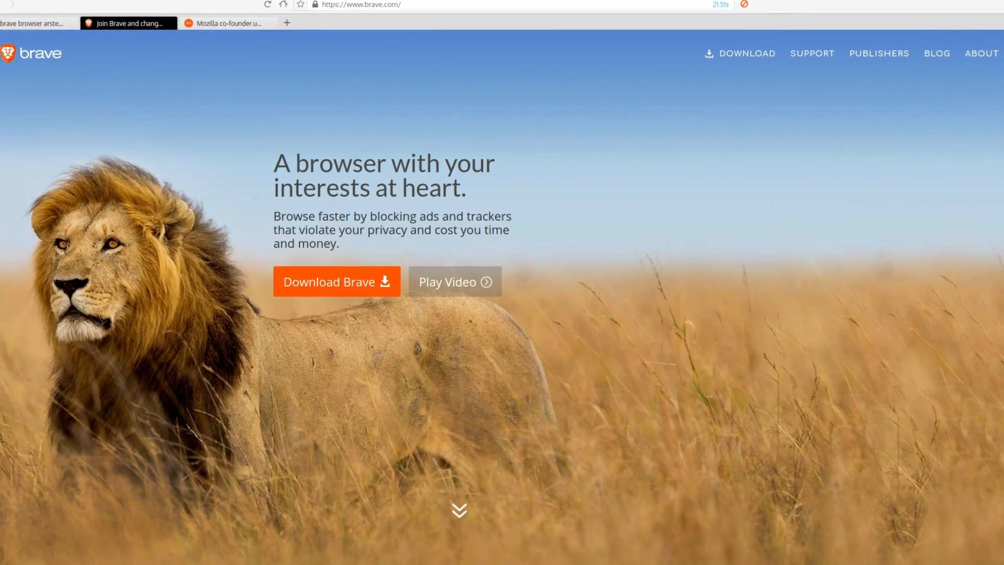
# - Load youtube.com in Brave and view the Brave Shields blocking panel for it
pyautogui.click(286, 23)
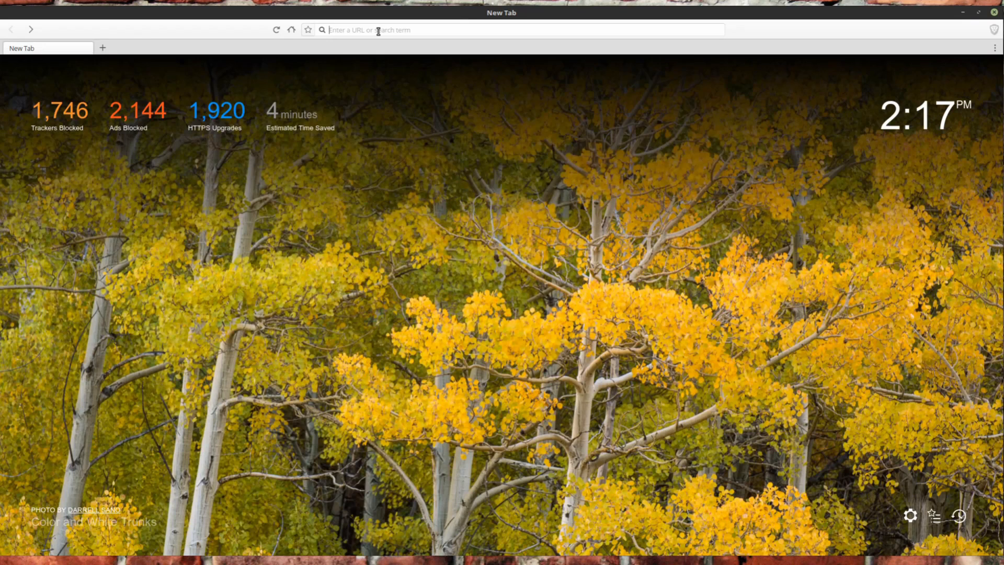
pyautogui.write('youtube.com/')
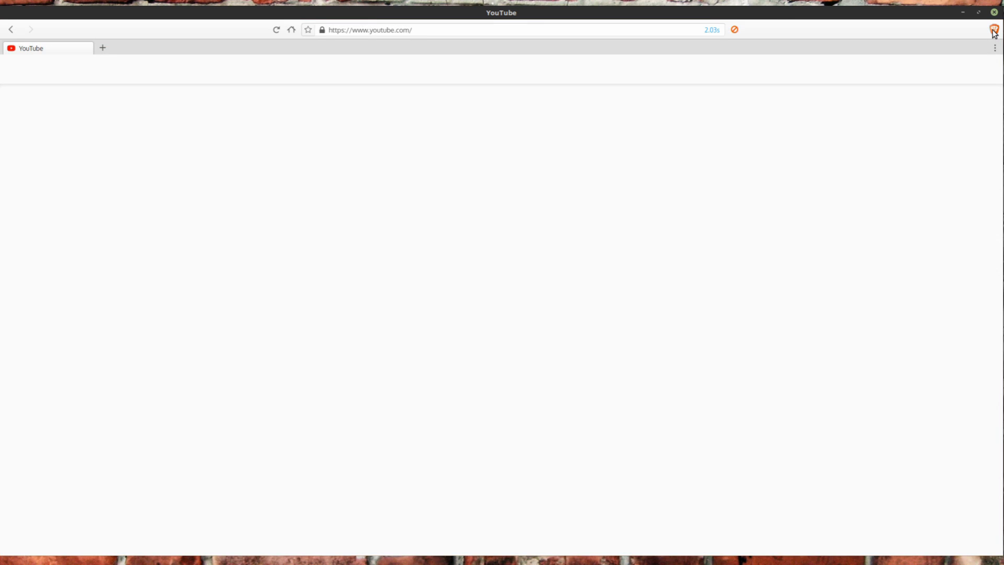
pyautogui.click(994, 30)
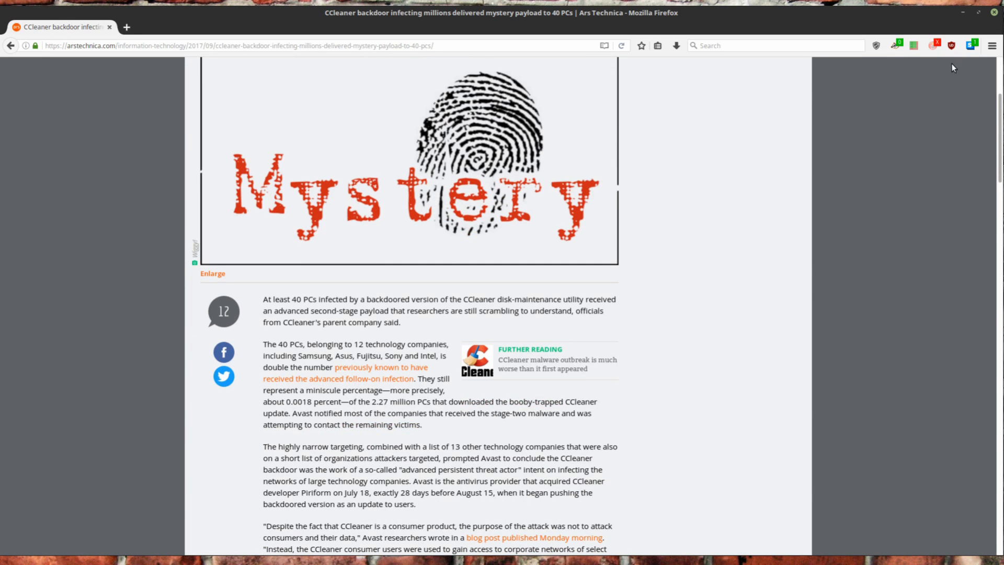
# - From mozilla.org's Our impact menu, open the Stand Up For Encryption page
pyautogui.click(915, 45)
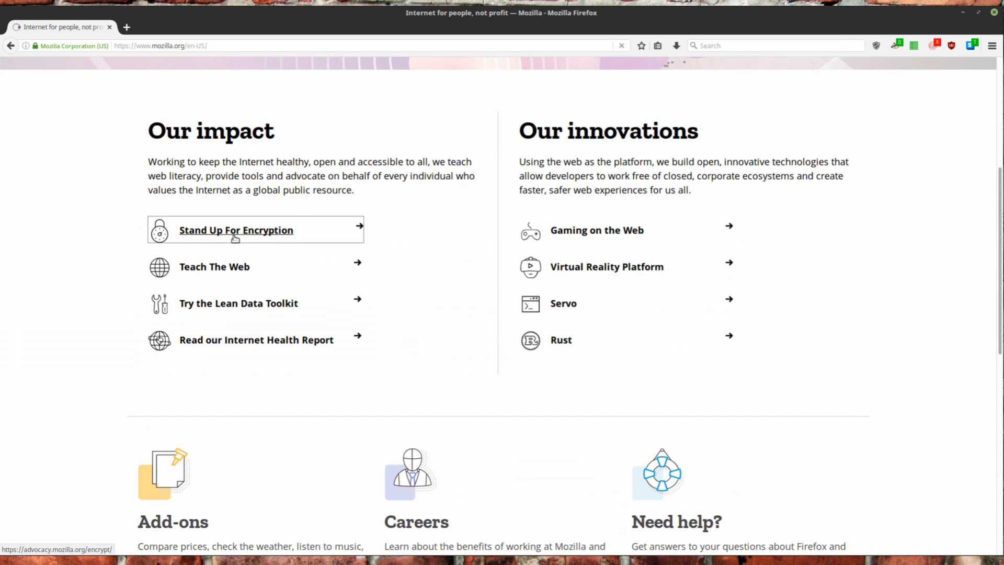
pyautogui.click(235, 230)
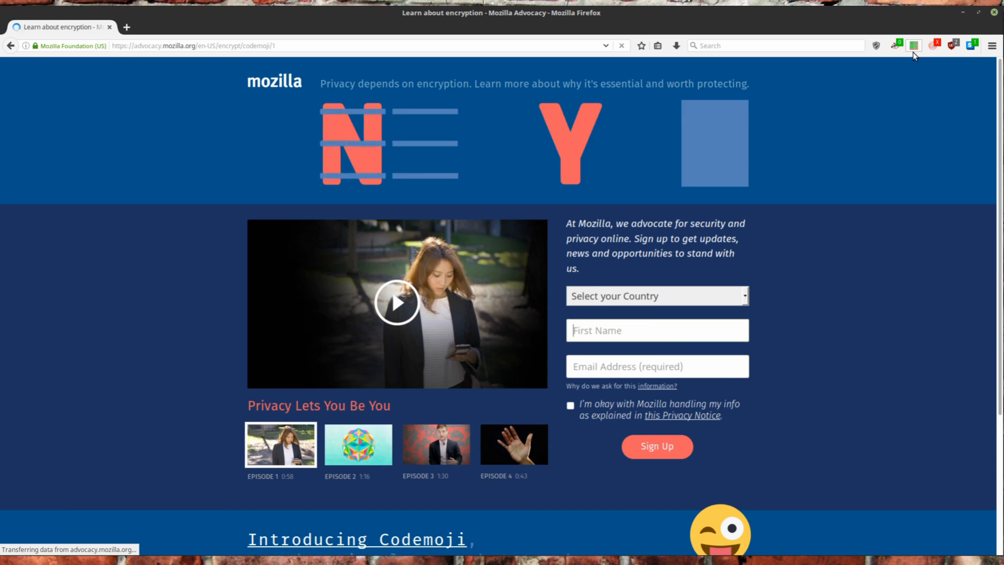
pyautogui.click(906, 45)
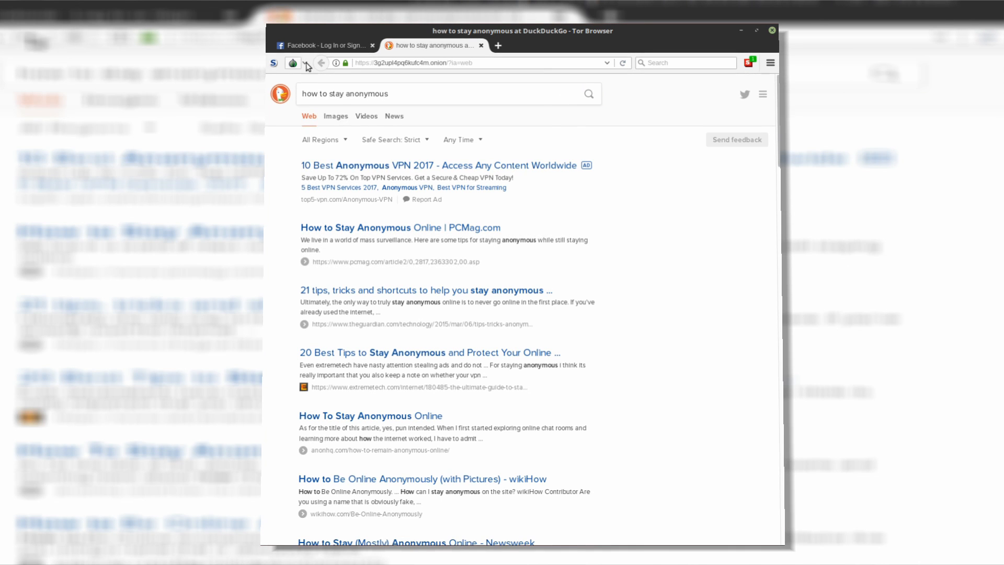
# - Open the Guardian's 21 anonymity tips article and scroll down to section 12
pyautogui.scroll(-3)
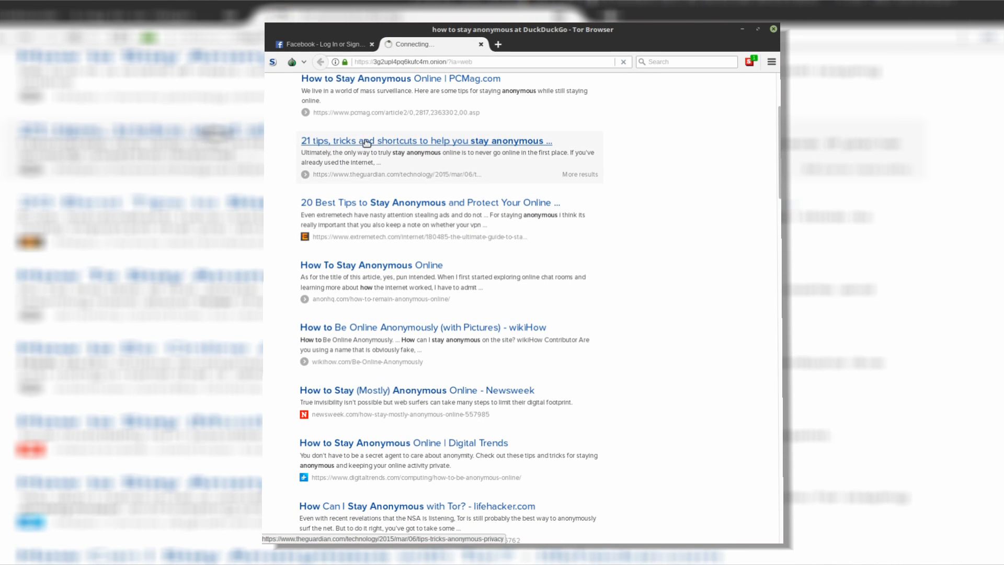
pyautogui.click(426, 140)
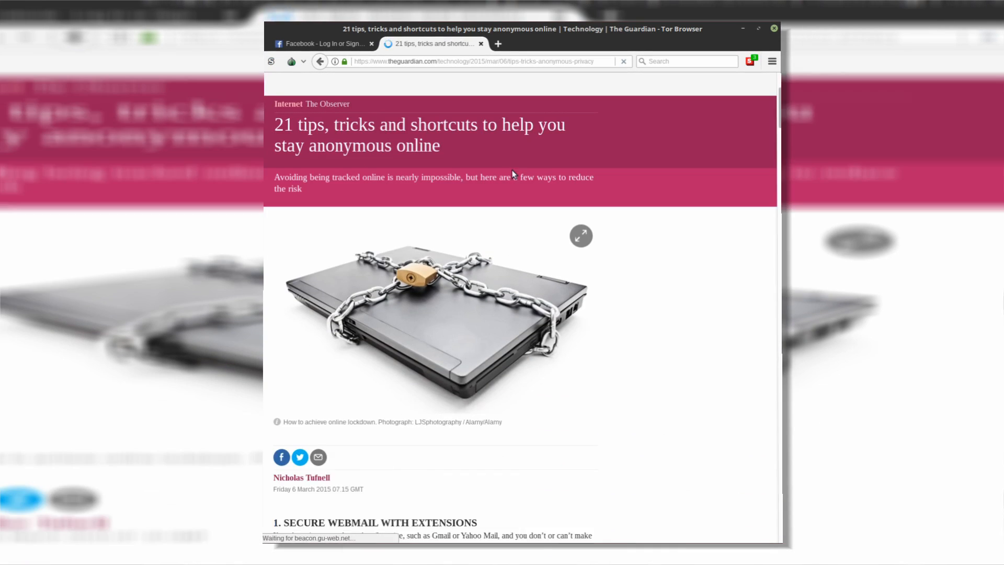
pyautogui.scroll(-3)
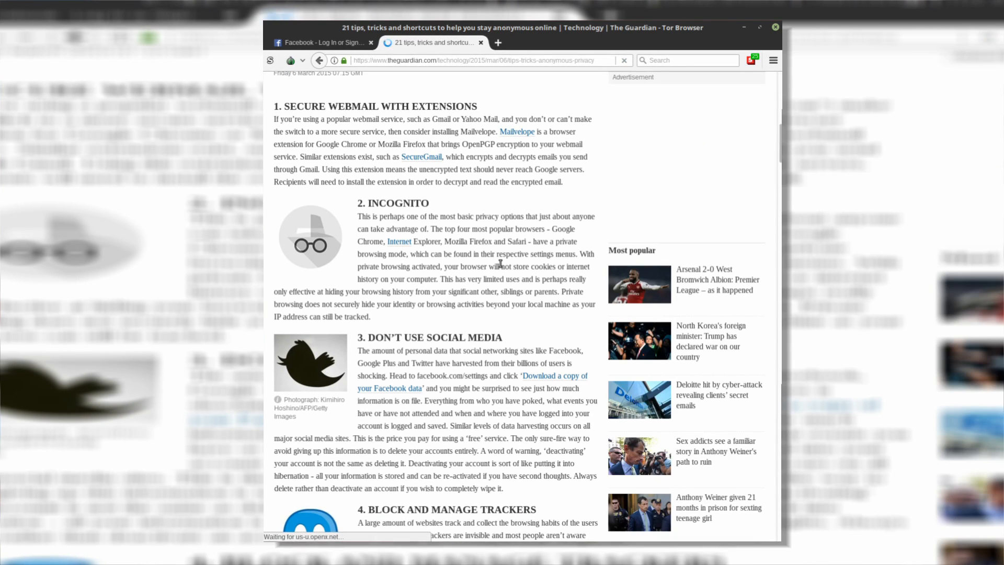
pyautogui.scroll(-3)
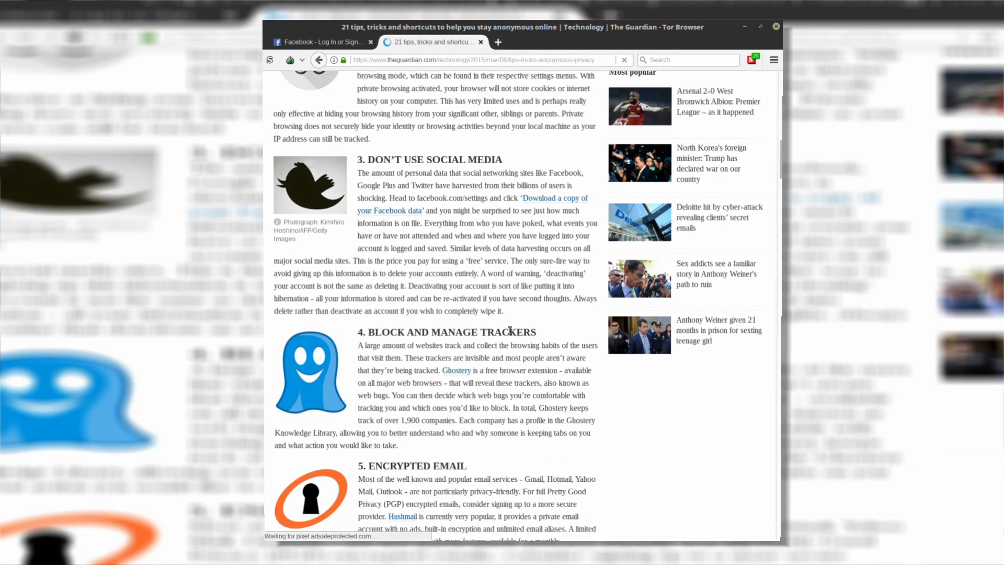
pyautogui.scroll(-3)
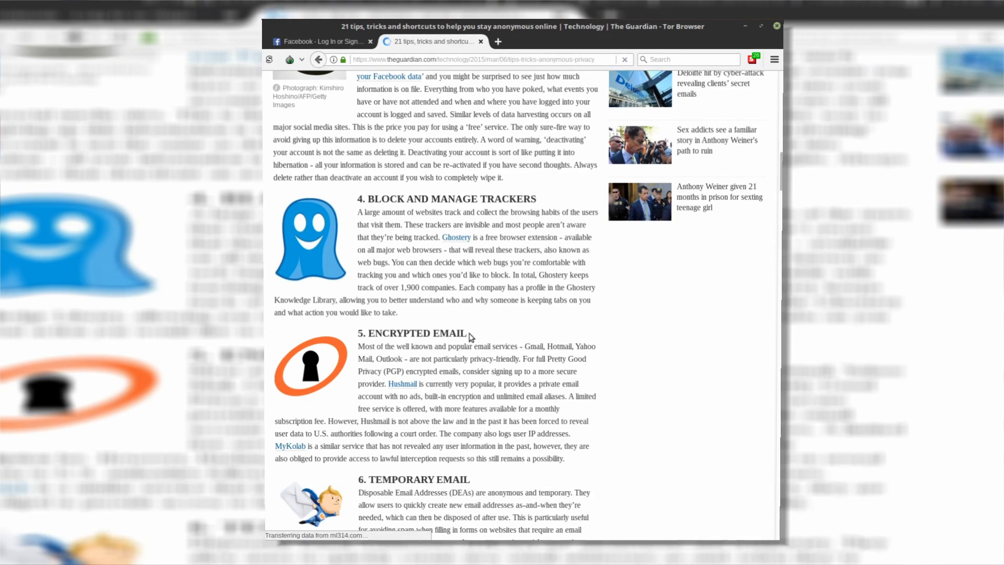
pyautogui.scroll(-3)
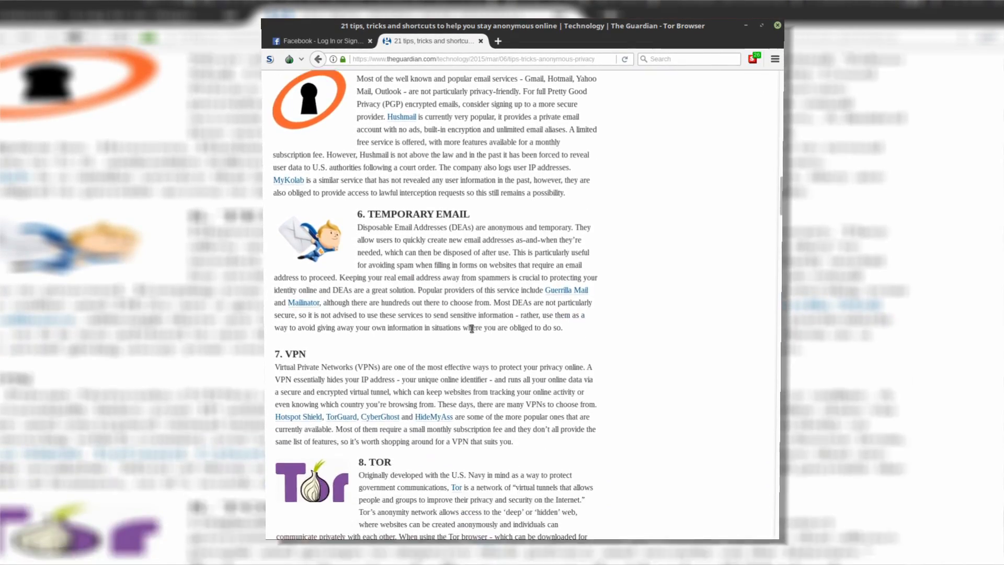
pyautogui.scroll(-3)
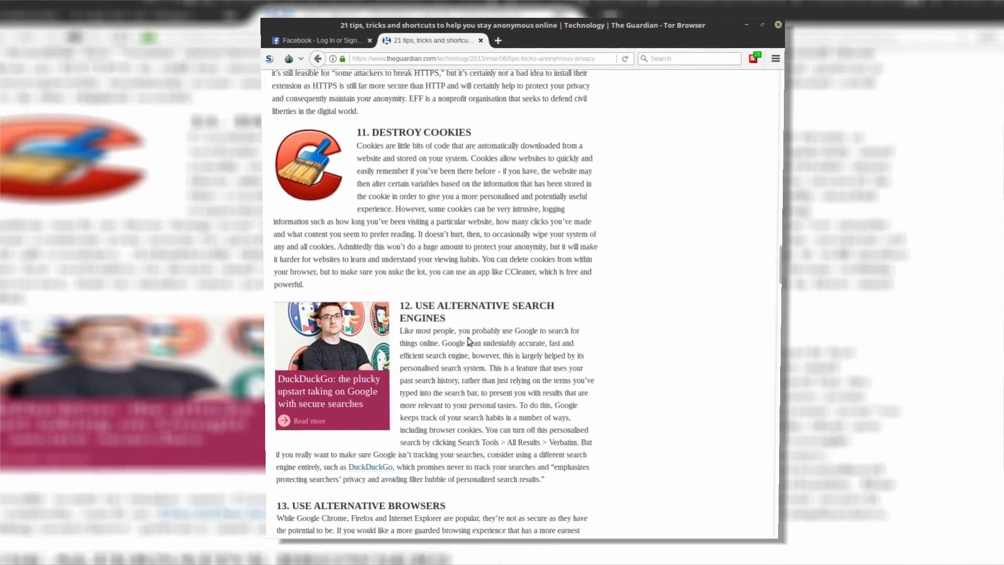
# - Open the related DuckDuckGo profile article in a new tab and read through it
pyautogui.click(310, 421)
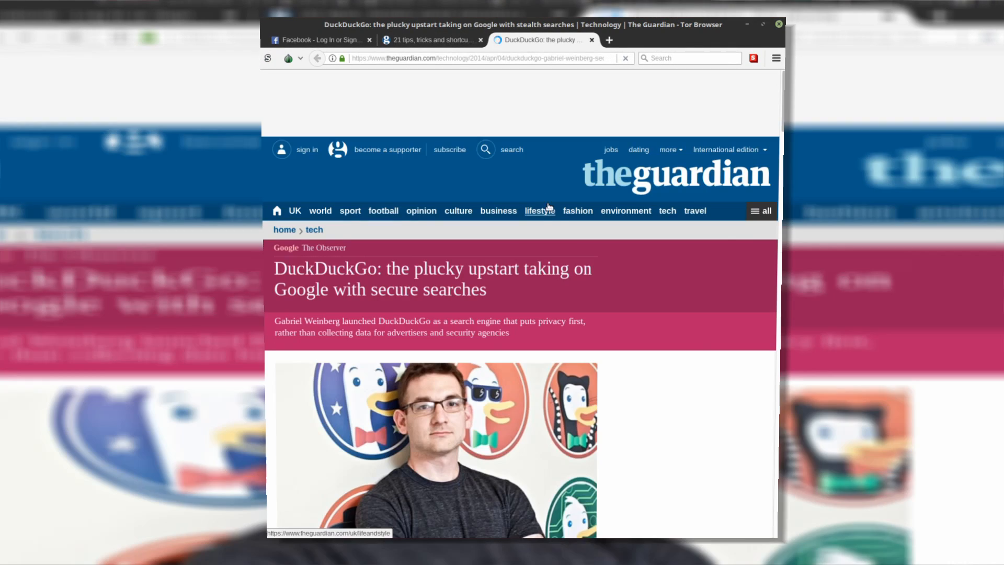
pyautogui.scroll(-3)
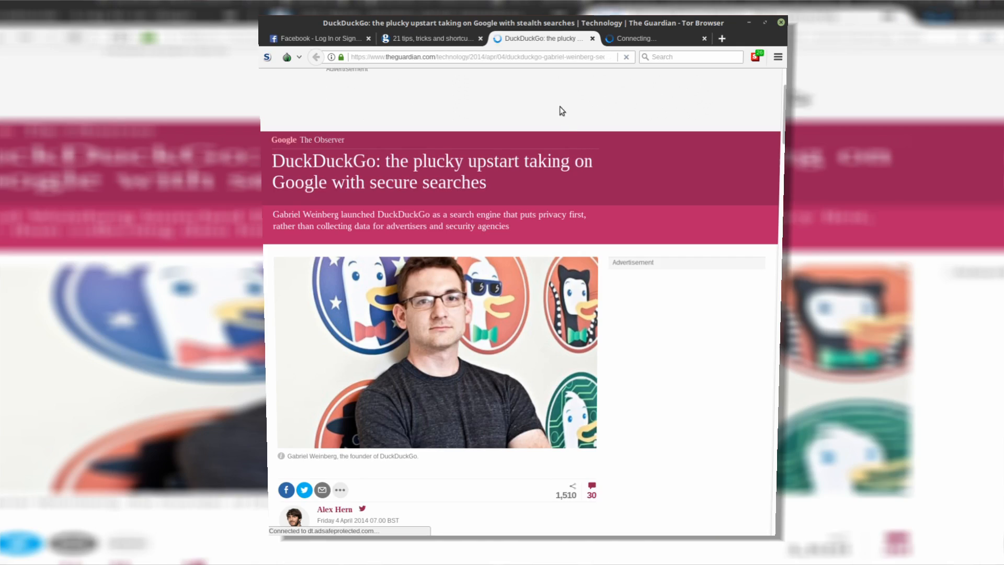
pyautogui.scroll(-3)
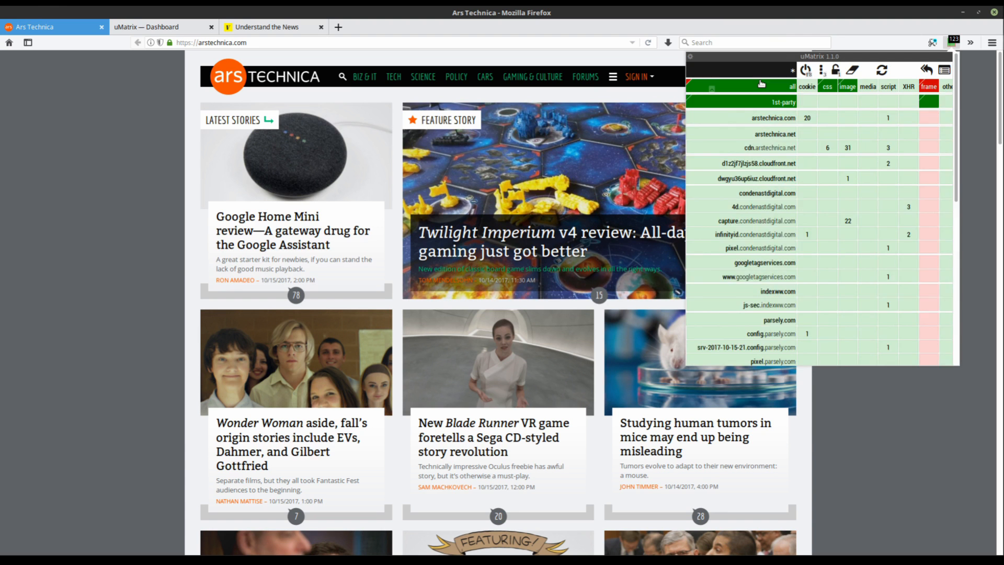
pyautogui.moveTo(834, 70)
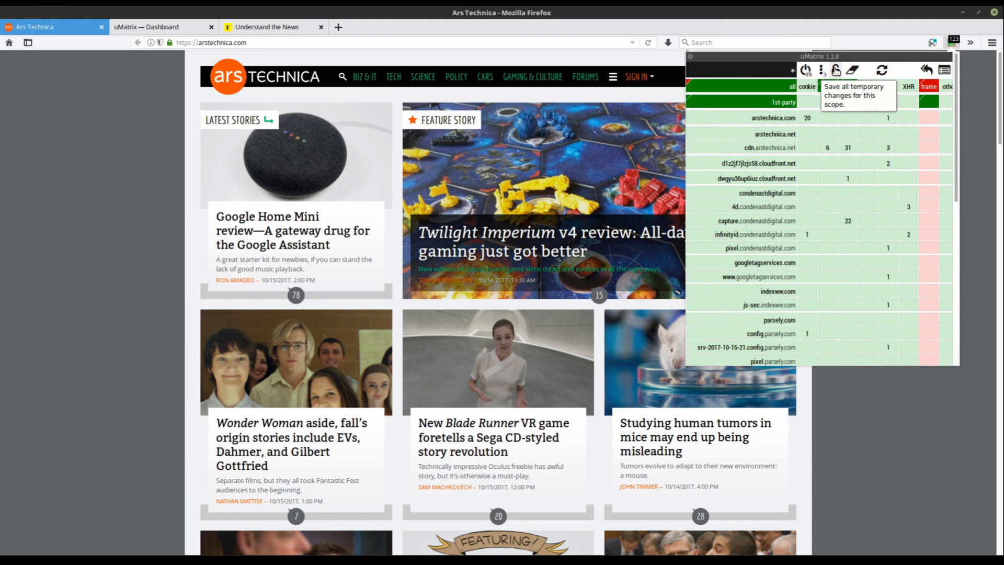
pyautogui.moveTo(910, 90)
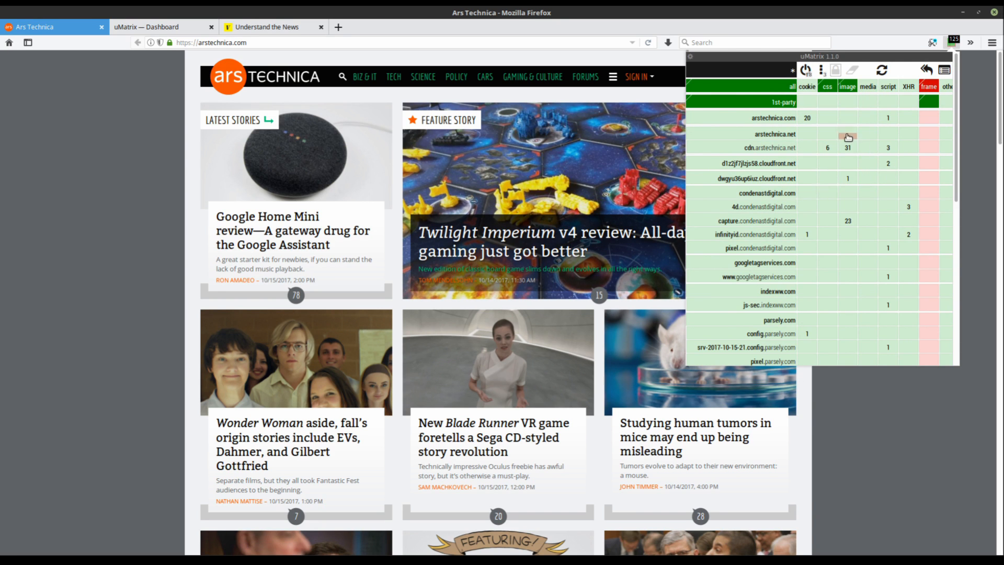
# - Show the uMatrix request matrix for arstechnica.com's own and third-party domains
pyautogui.click(163, 28)
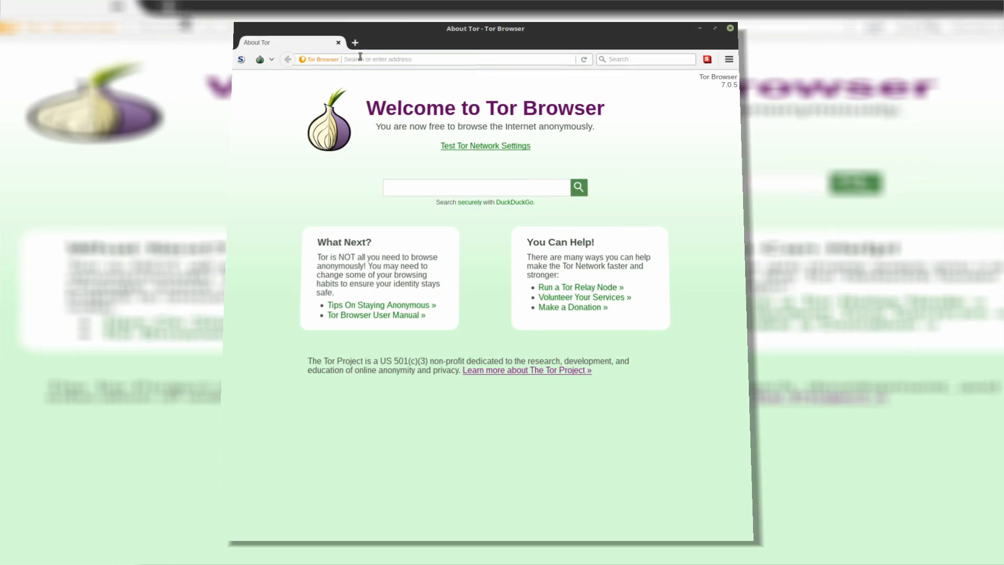
# - Visit torproject.org, then search DuckDuckGo for 'facebook track browsing history'
pyautogui.write('torproject.org')
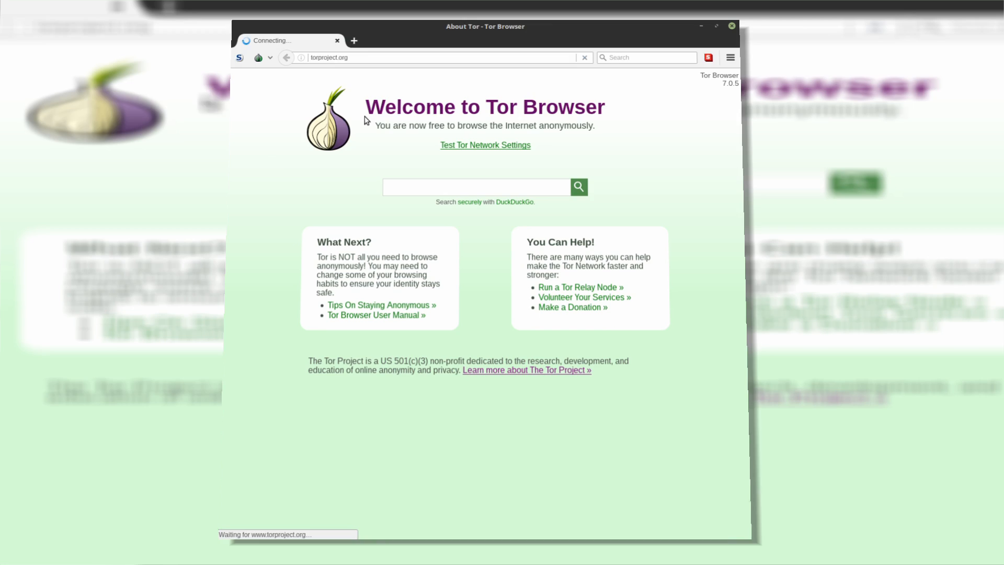
pyautogui.click(257, 56)
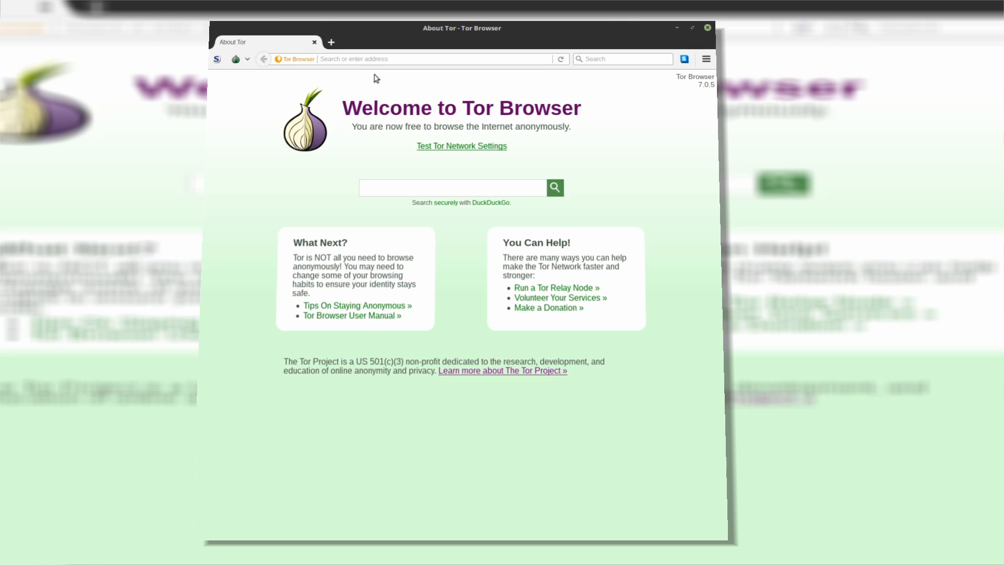
pyautogui.write('facebook track browsing history')
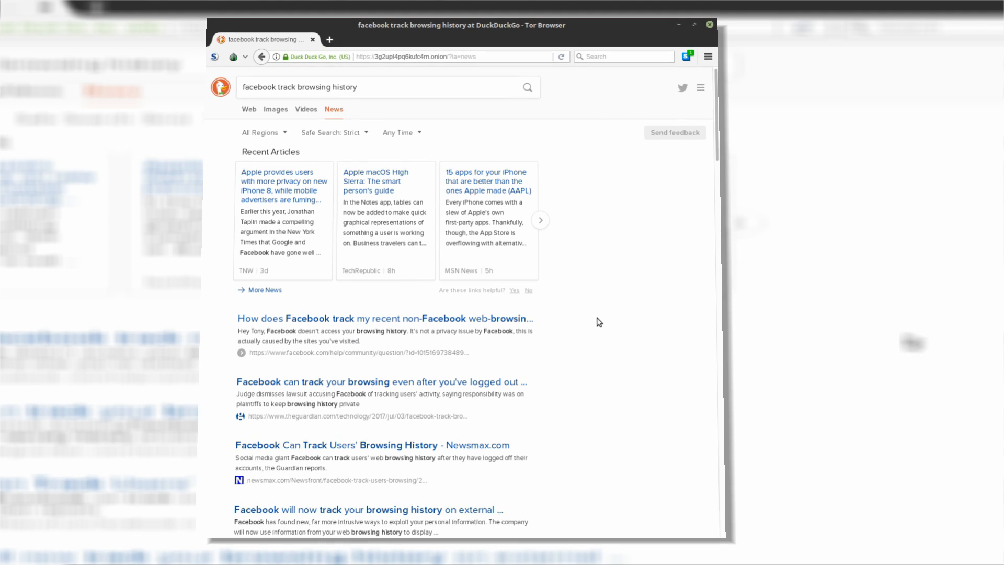
# - Open the Guardian article on Facebook's logged-out tracking, then return to the results
pyautogui.click(383, 301)
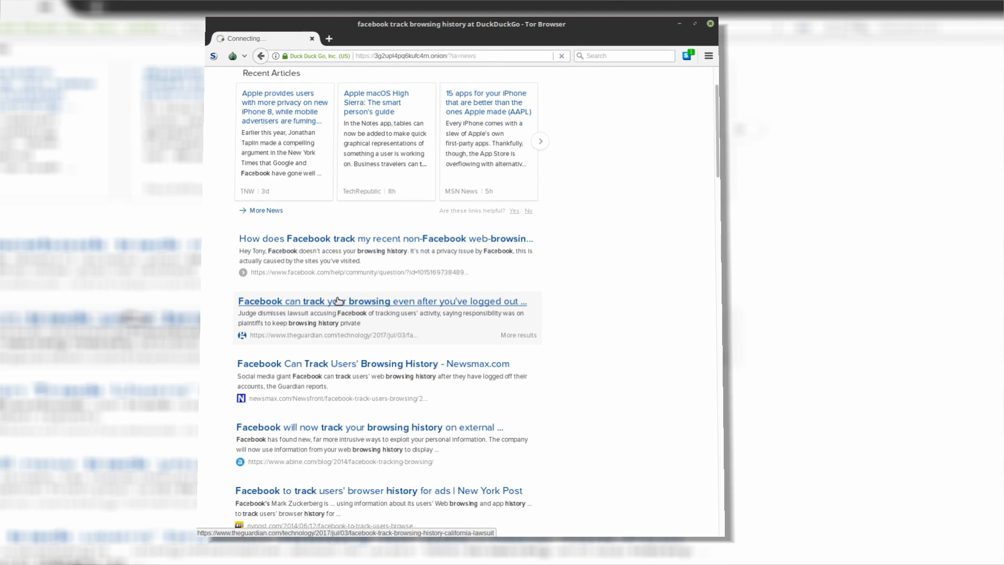
pyautogui.click(382, 301)
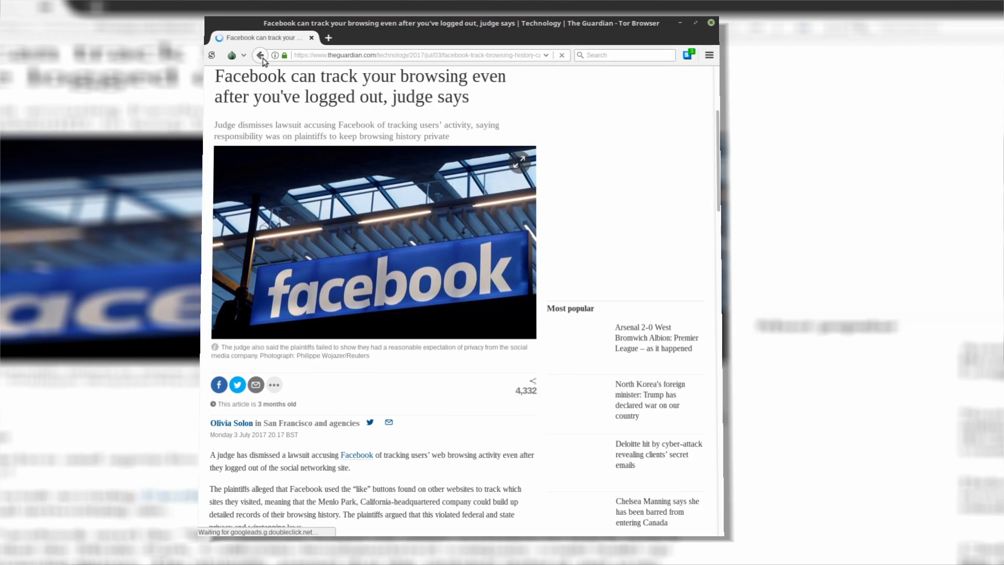
pyautogui.click(260, 54)
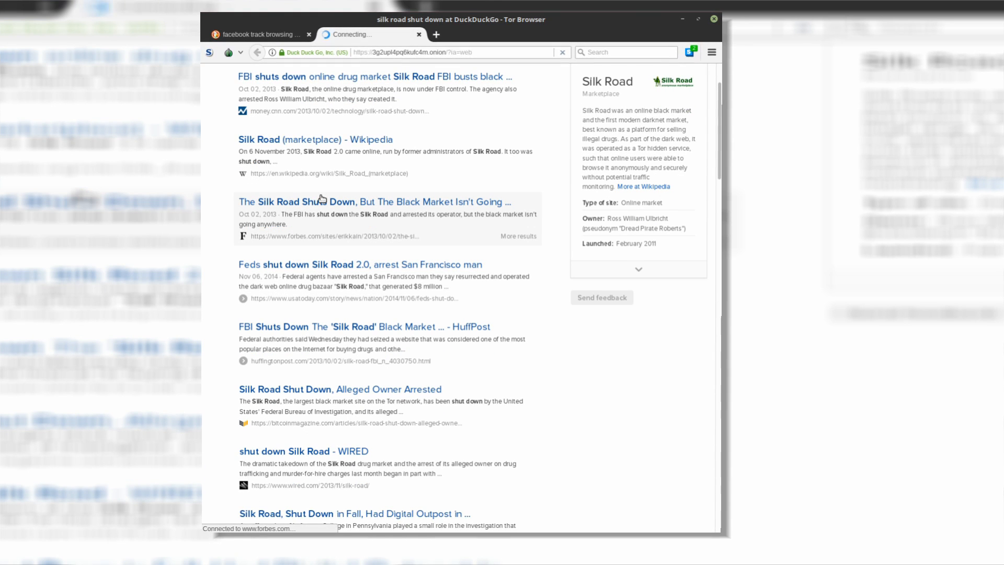
# - Open the Forbes Silk Road shutdown story past its welcome screen and read through it
pyautogui.click(372, 201)
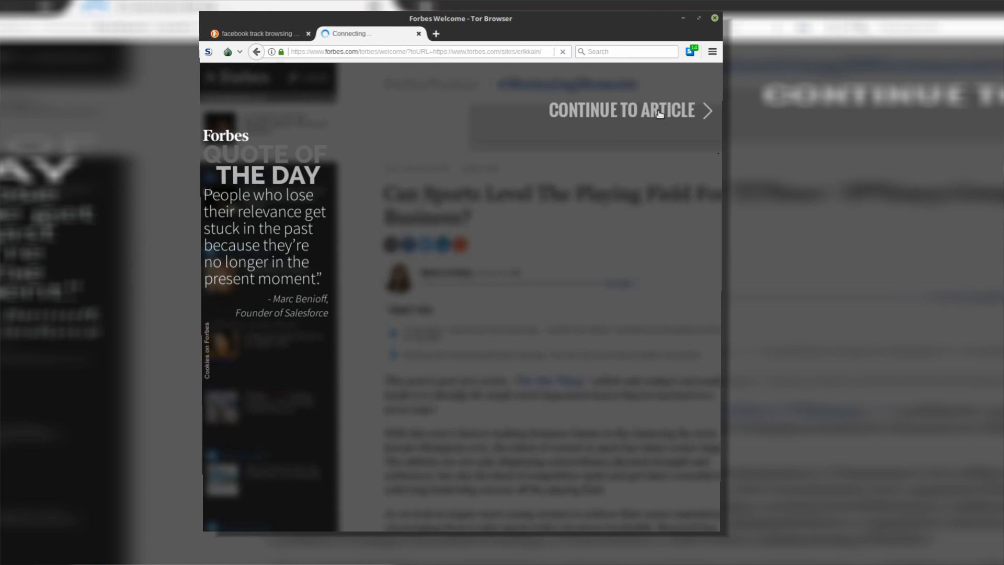
pyautogui.click(620, 110)
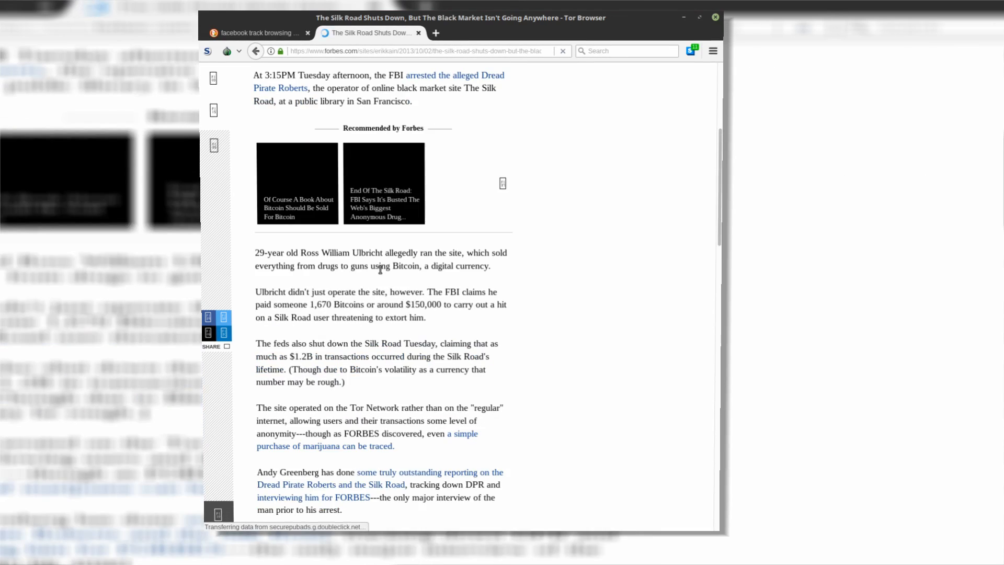
pyautogui.scroll(-3)
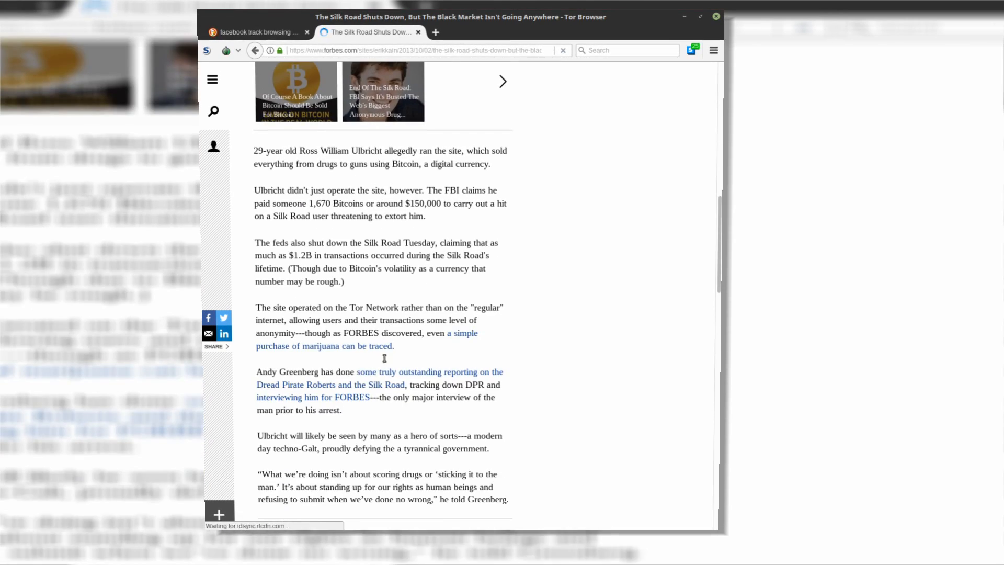
pyautogui.scroll(-3)
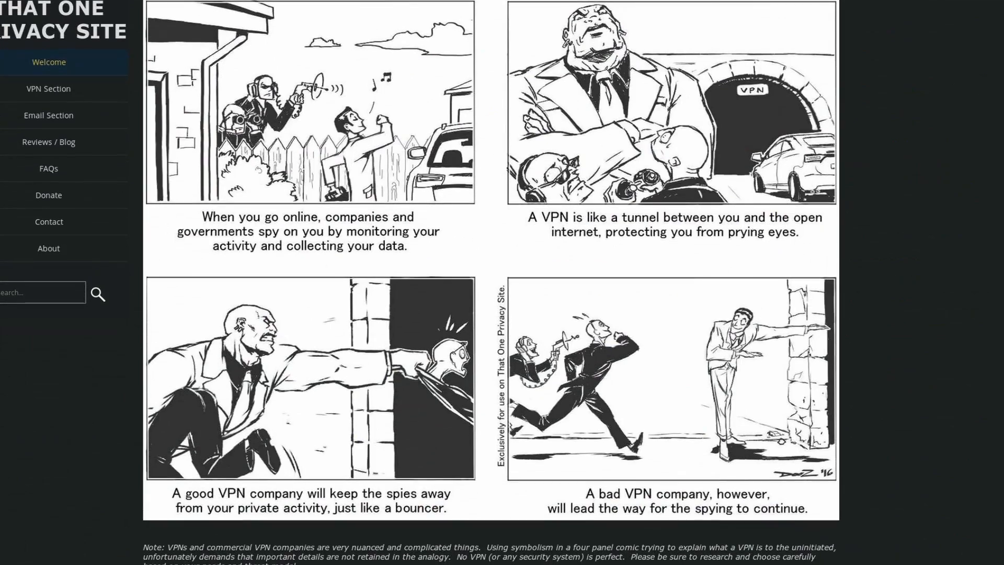
# - Read the Welcome page's four-panel VPN comic, then go to the VPN section
pyautogui.scroll(-3)
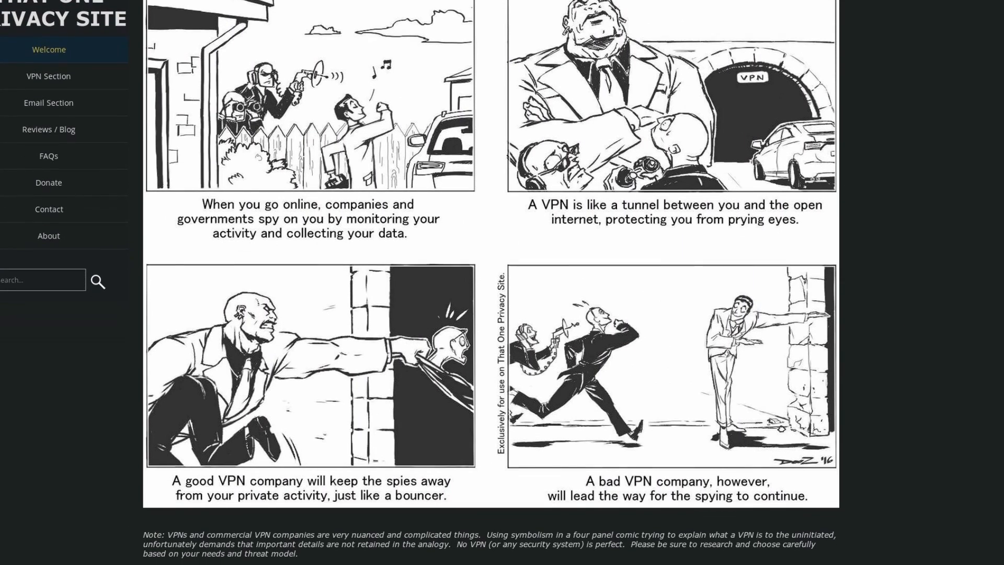
pyautogui.scroll(-3)
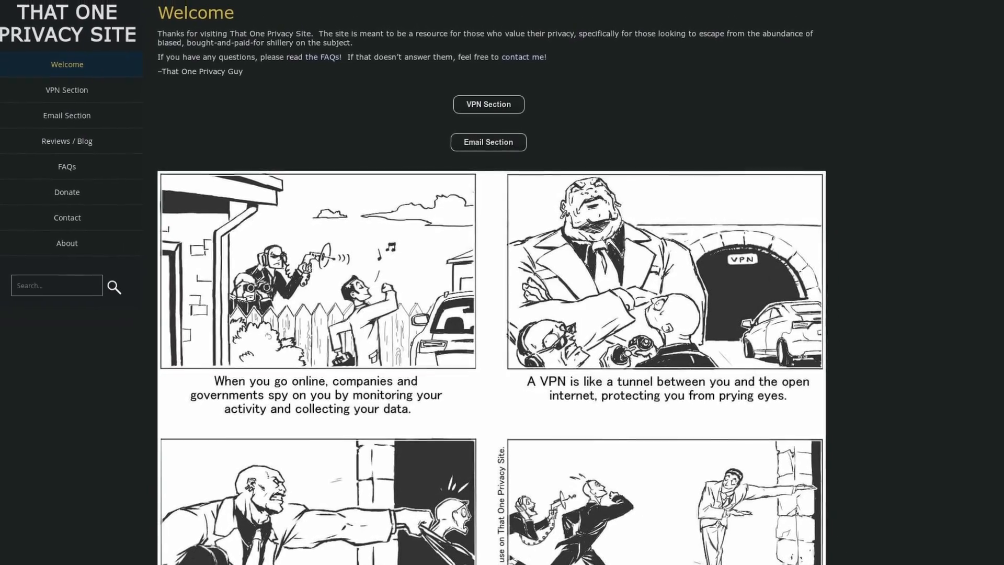
pyautogui.click(488, 104)
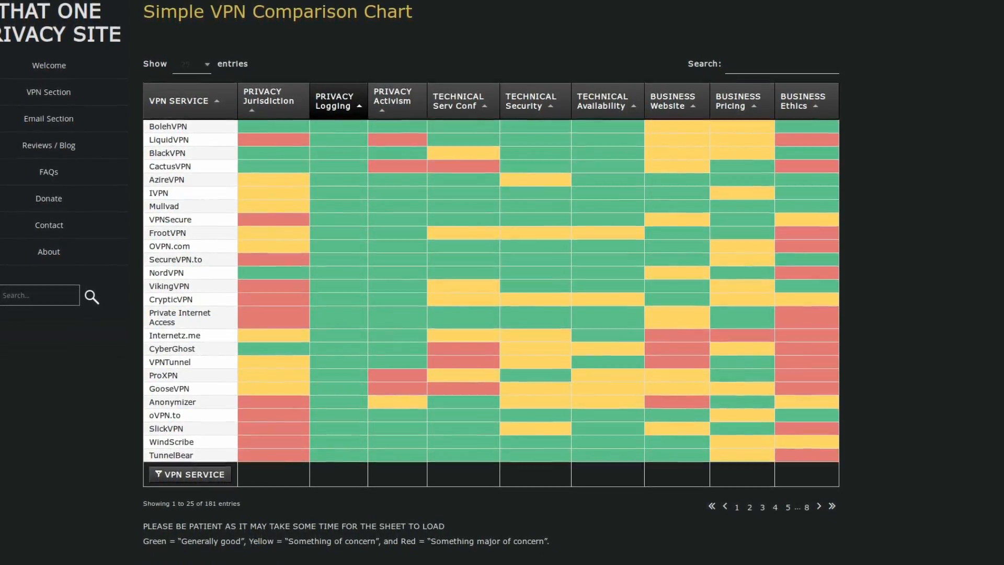
pyautogui.scroll(-3)
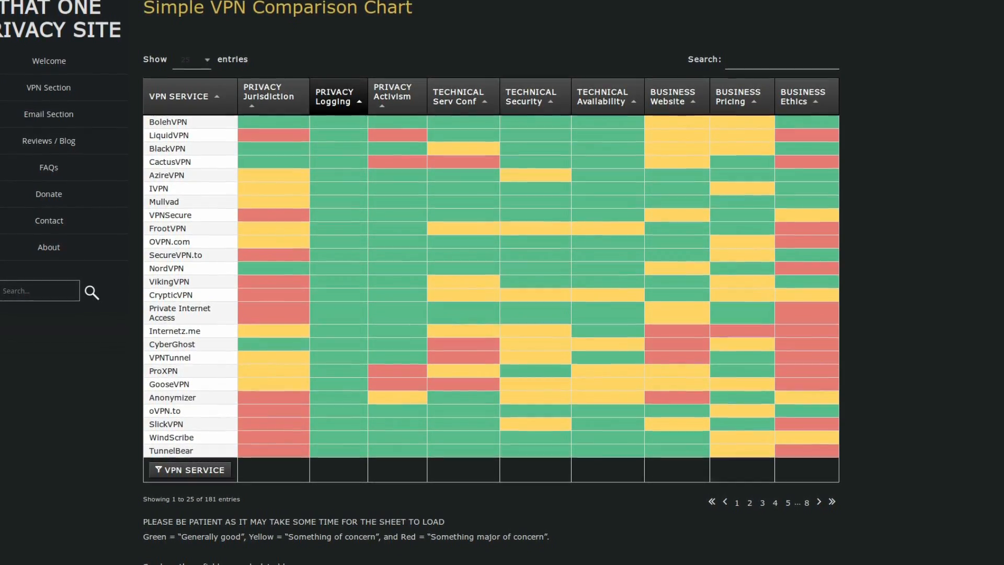
pyautogui.scroll(-3)
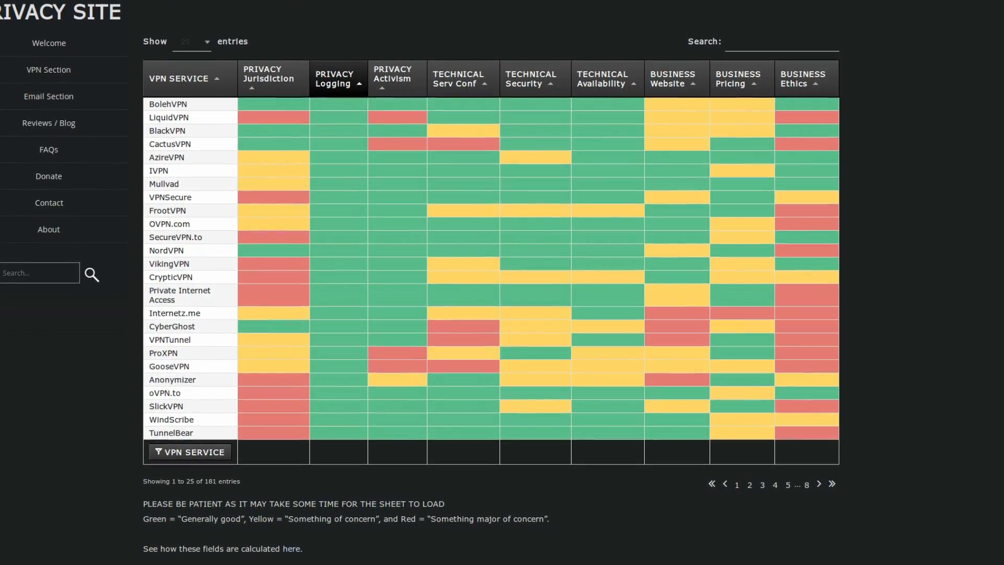
pyautogui.scroll(-3)
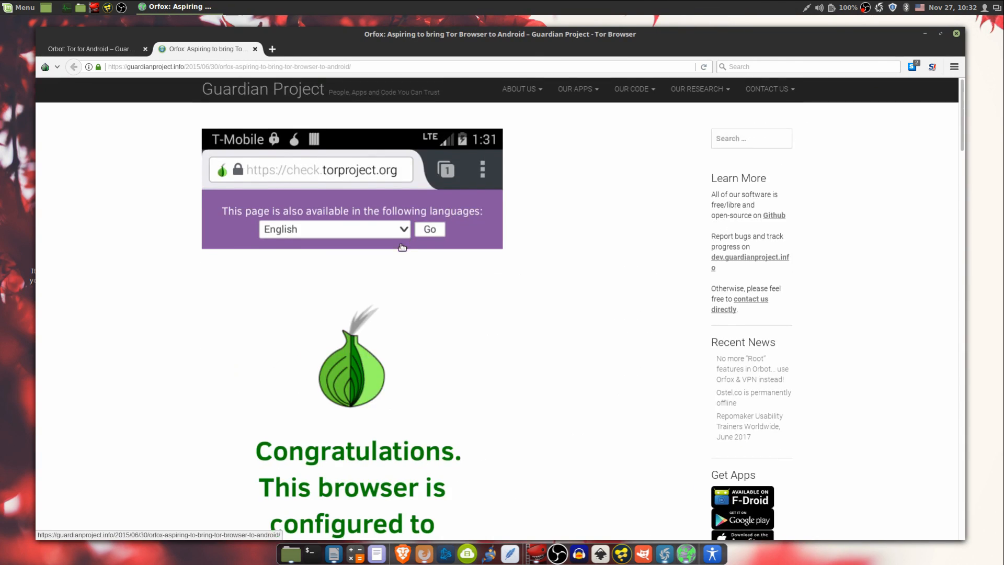
# - Scroll the Orfox page down to how it differs from desktop Tor Browser and Firefox for Android
pyautogui.scroll(-3)
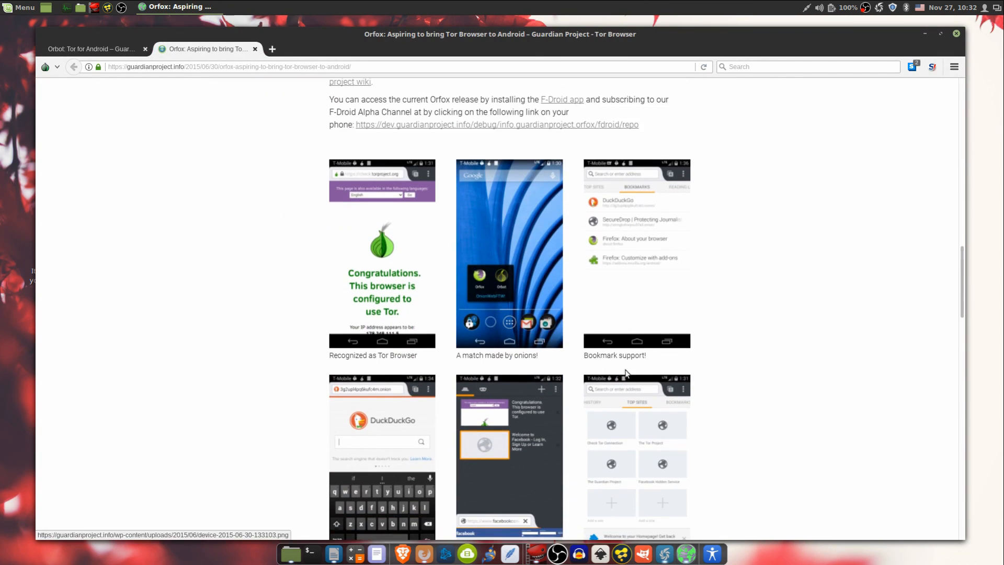
pyautogui.scroll(-3)
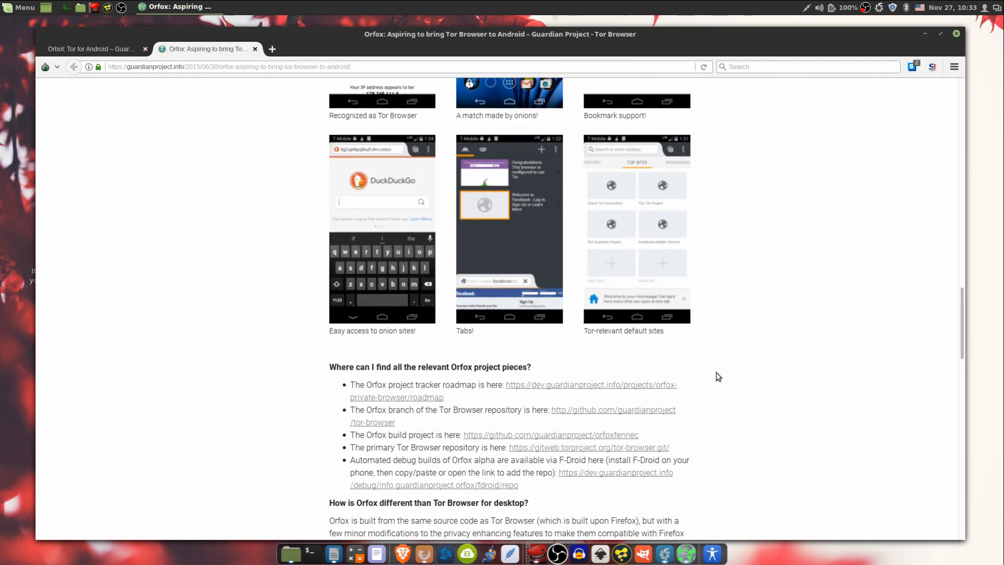
pyautogui.scroll(-3)
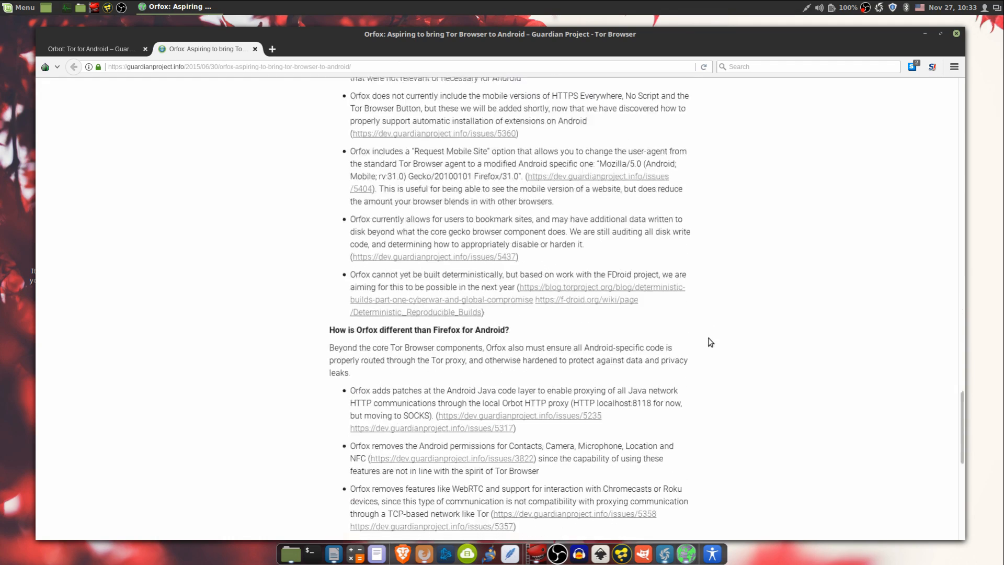